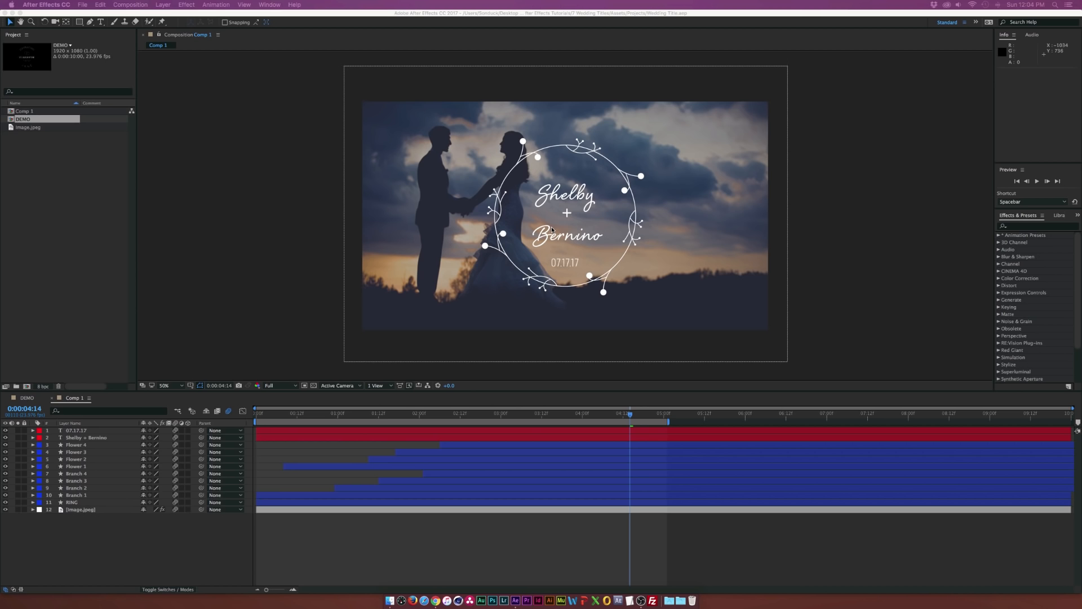
{"action": "mouse_move", "coordinate": [552, 230]}
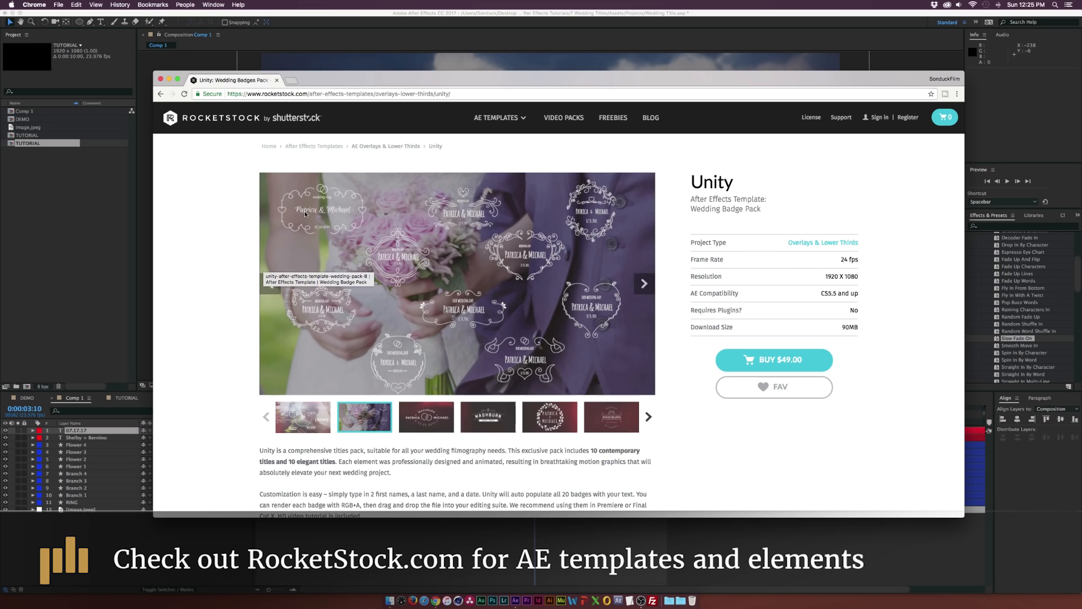
{"action": "mouse_move", "coordinate": [488, 416]}
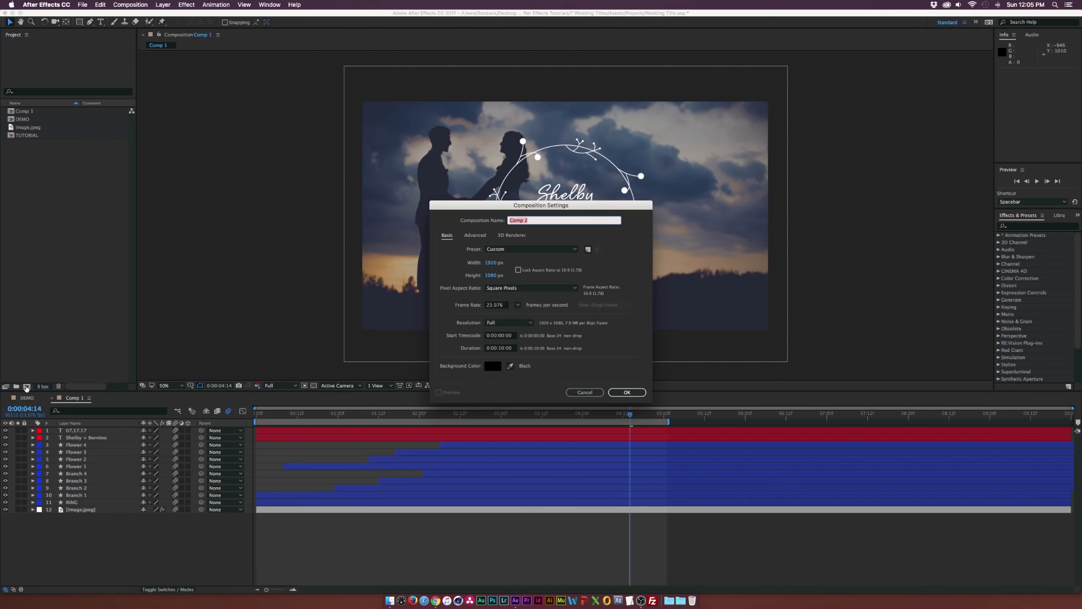
Step: Name the new 1920×1080 composition TUTORIAL and confirm its settings
{"action": "type", "text": "TUTORIAL"}
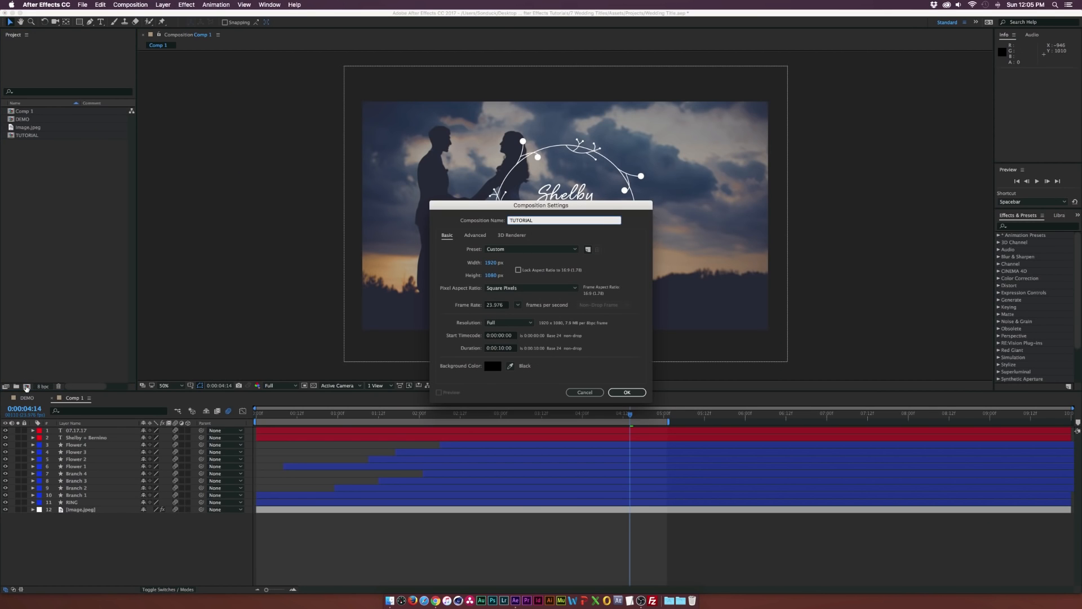
{"action": "left_click", "coordinate": [563, 219]}
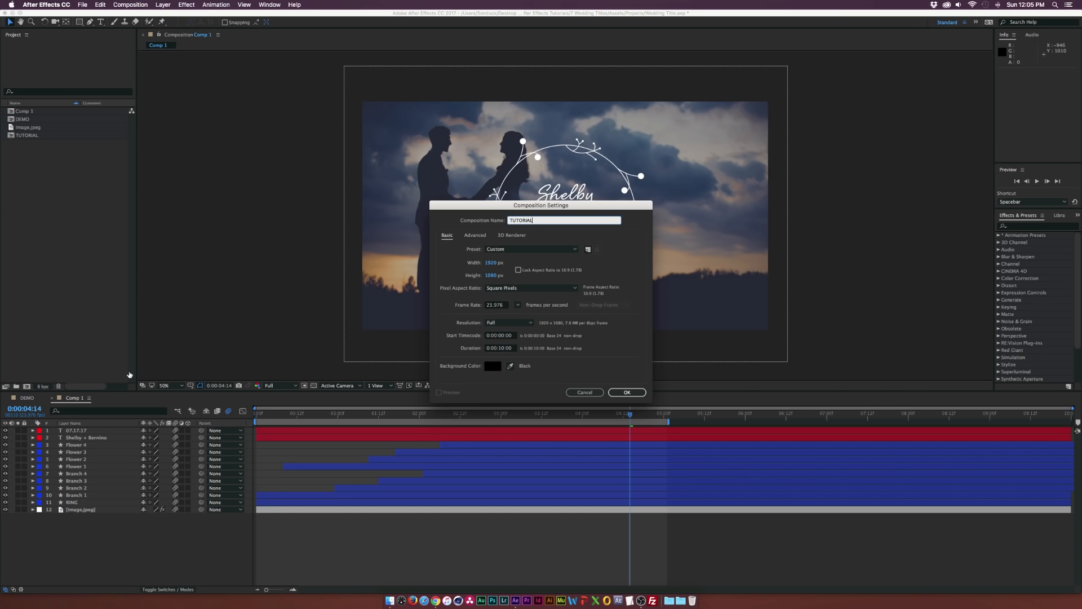
{"action": "mouse_move", "coordinate": [508, 307]}
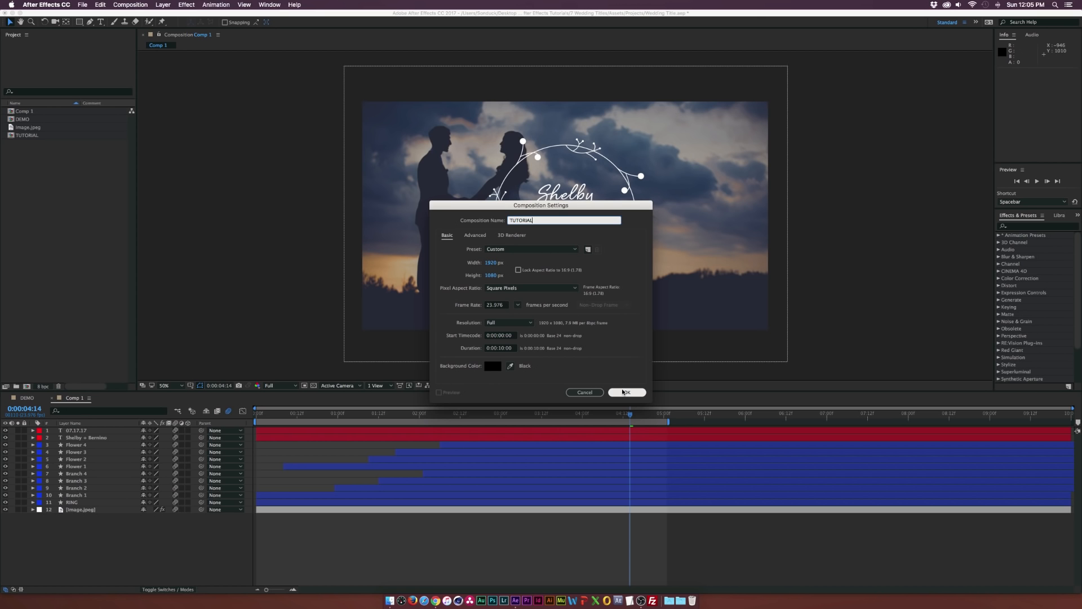
{"action": "left_click", "coordinate": [625, 392]}
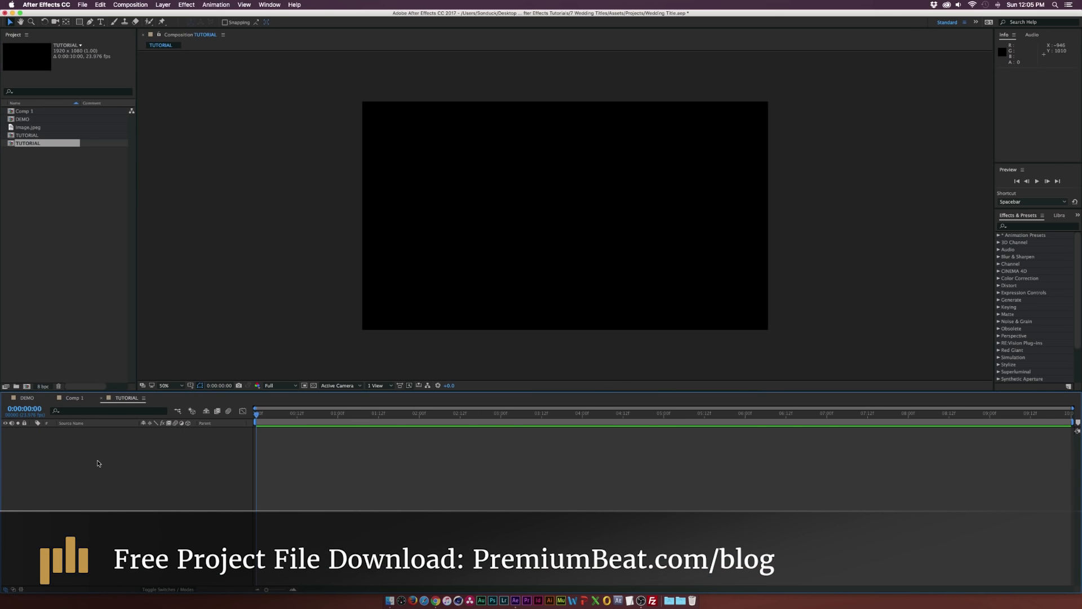
Step: Draw a circle with the Ellipse tool and set its fill options
{"action": "left_click", "coordinate": [79, 22]}
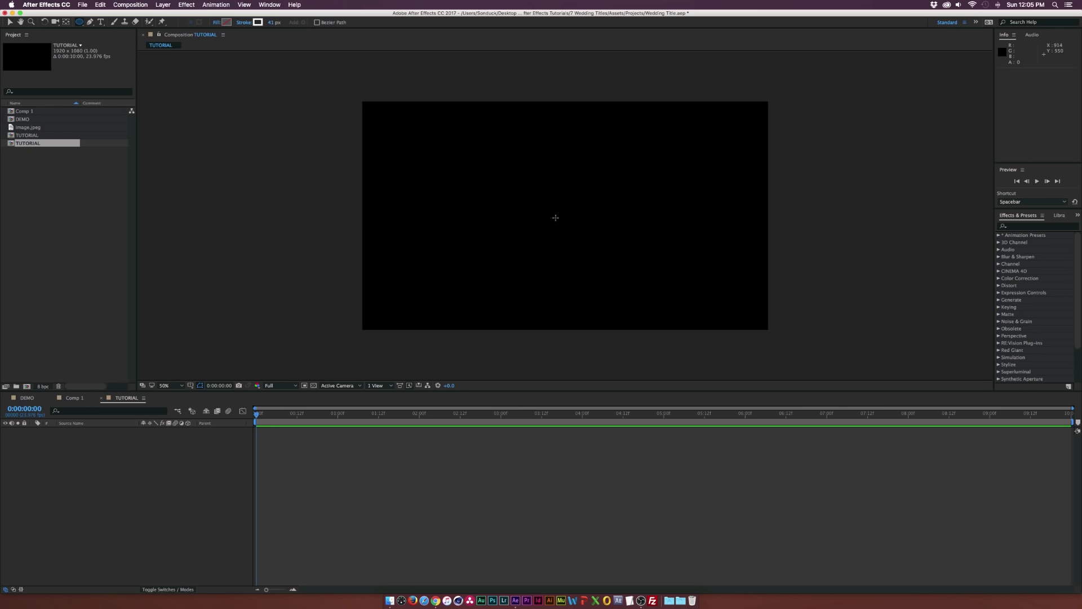
{"action": "left_click_drag", "start_coordinate": [479, 142], "coordinate": [565, 220]}
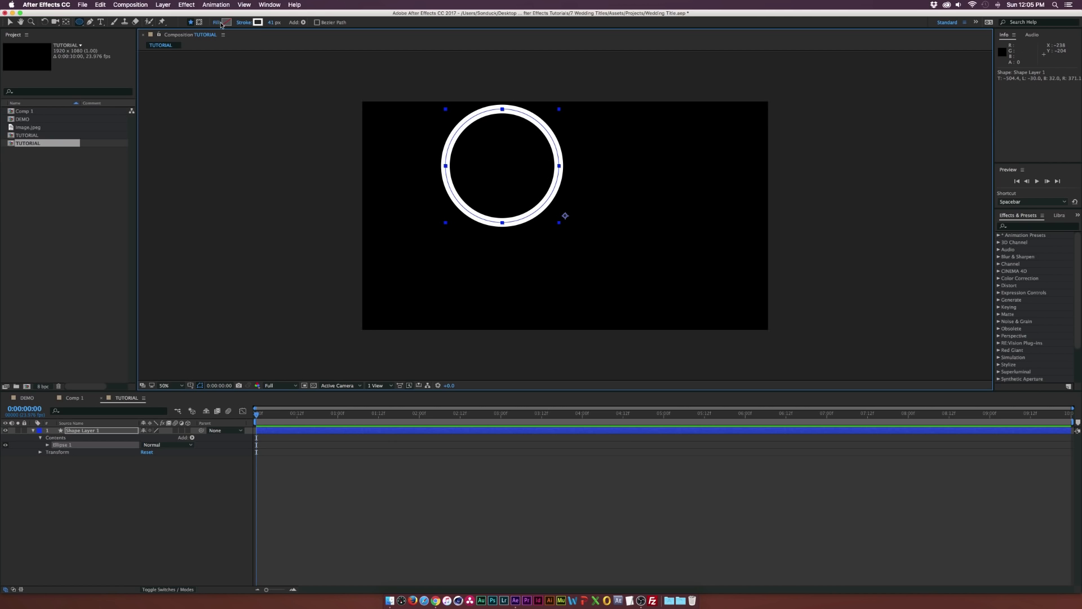
{"action": "left_click", "coordinate": [216, 22]}
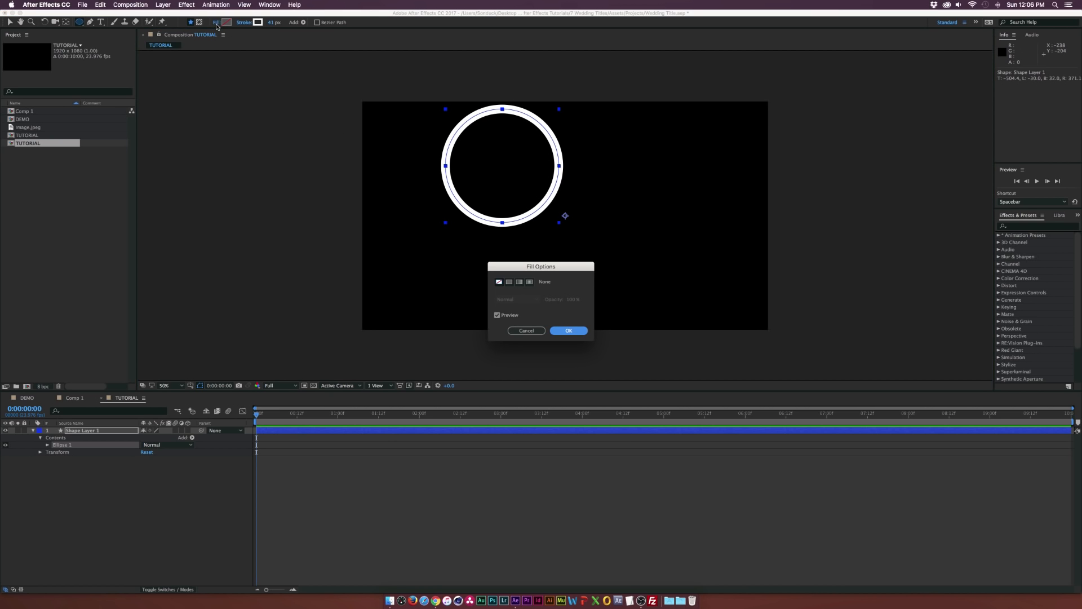
{"action": "mouse_move", "coordinate": [627, 350]}
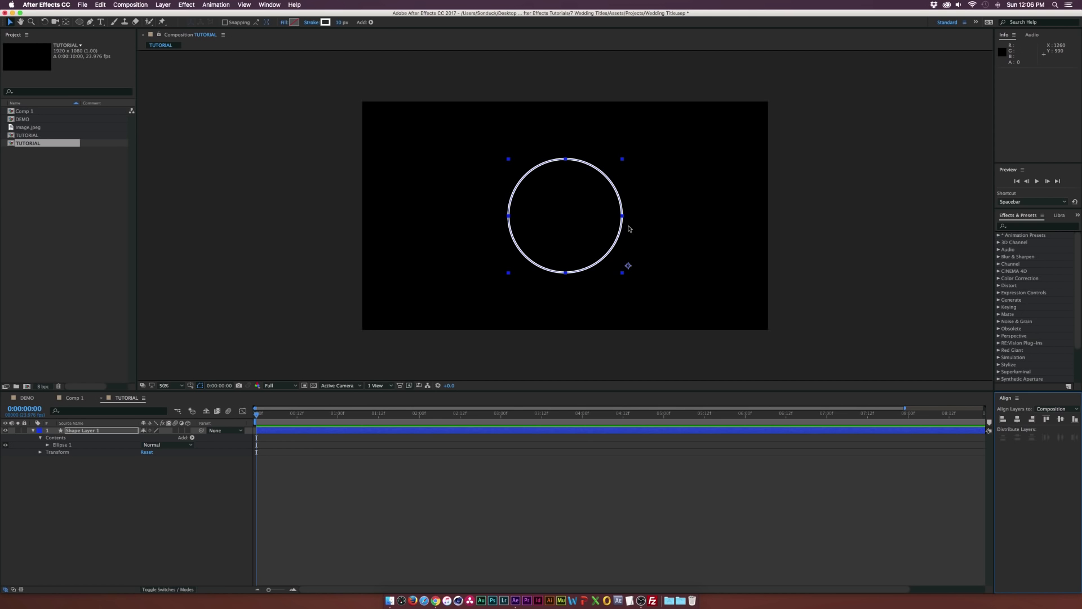
{"action": "mouse_move", "coordinate": [67, 21]}
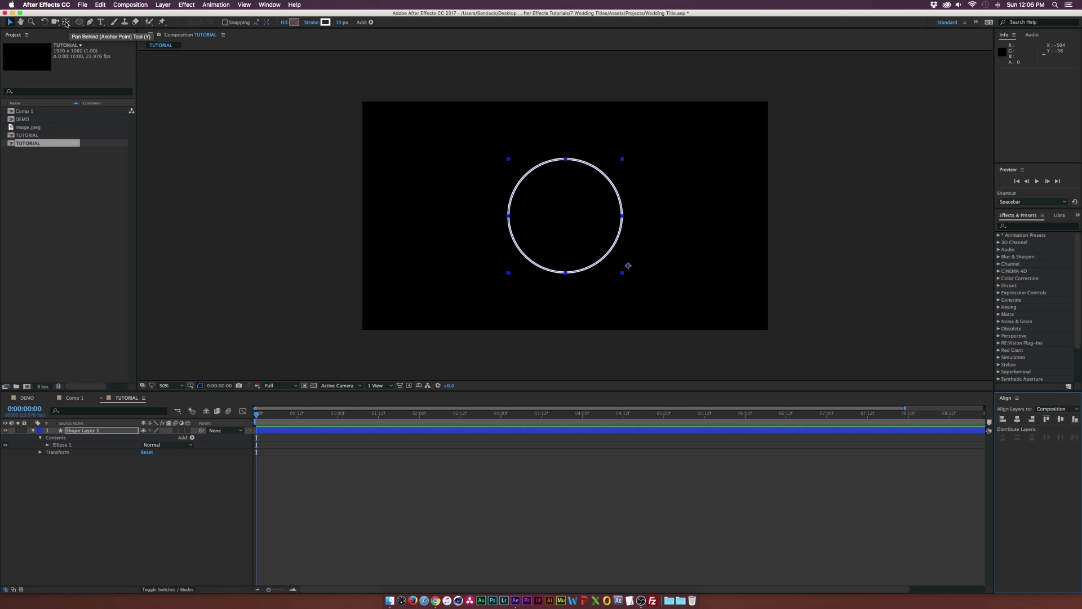
Step: Snap the circle's anchor point to its centre and scale it to 128%
{"action": "left_click_drag", "start_coordinate": [628, 265], "coordinate": [565, 216]}
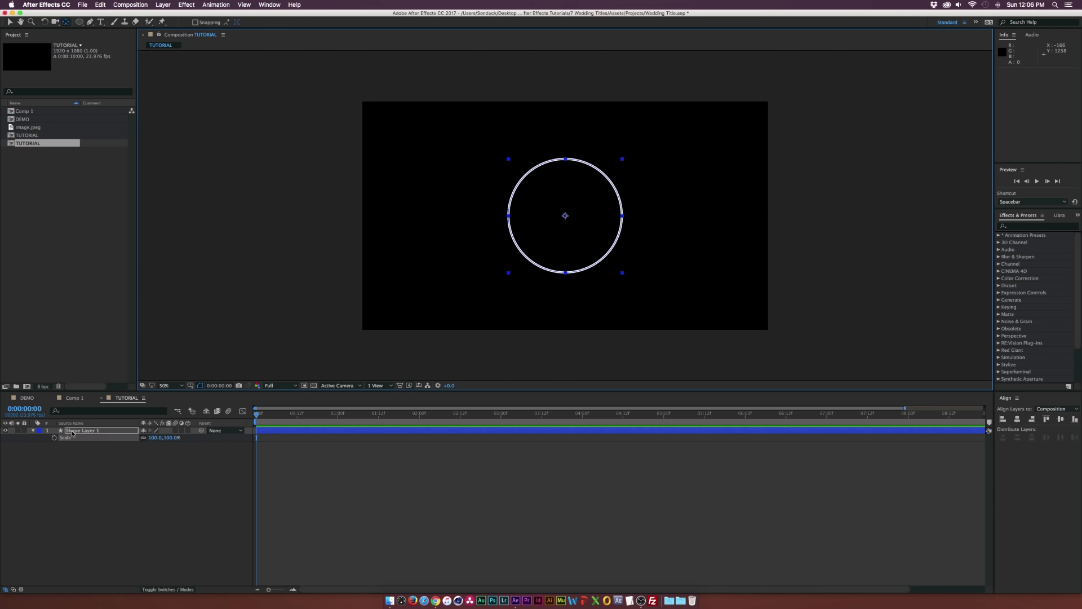
{"action": "type", "text": "128.0,128.0%"}
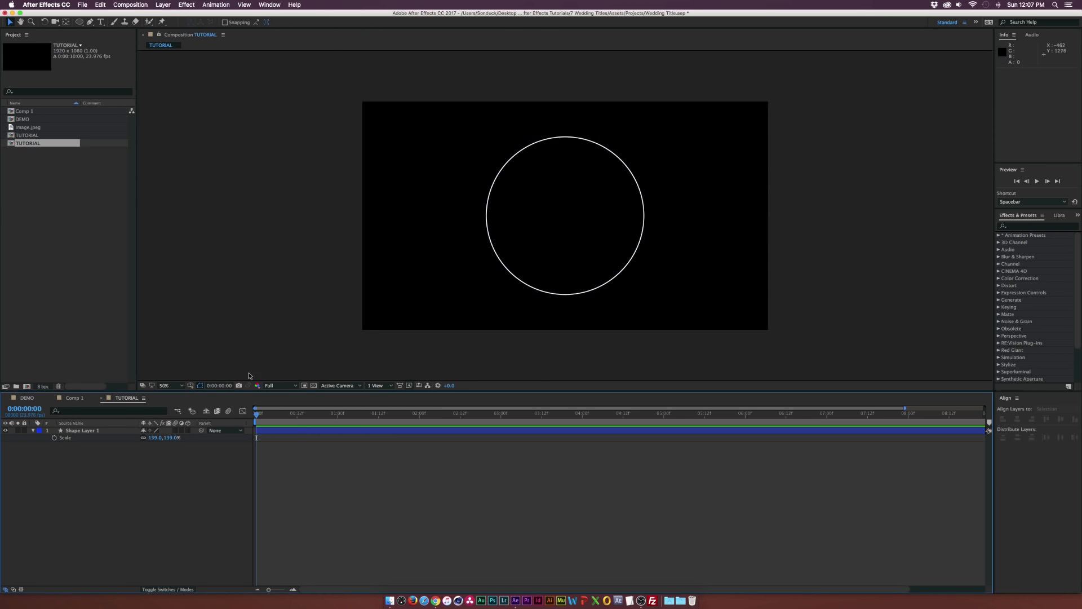
{"action": "left_click", "coordinate": [33, 430]}
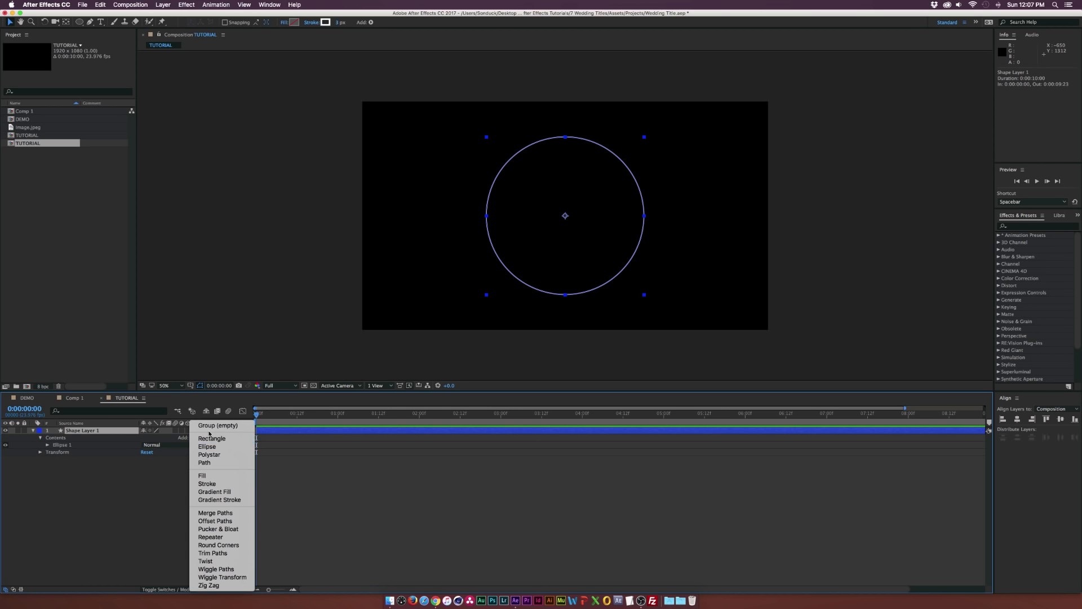
{"action": "mouse_move", "coordinate": [212, 553]}
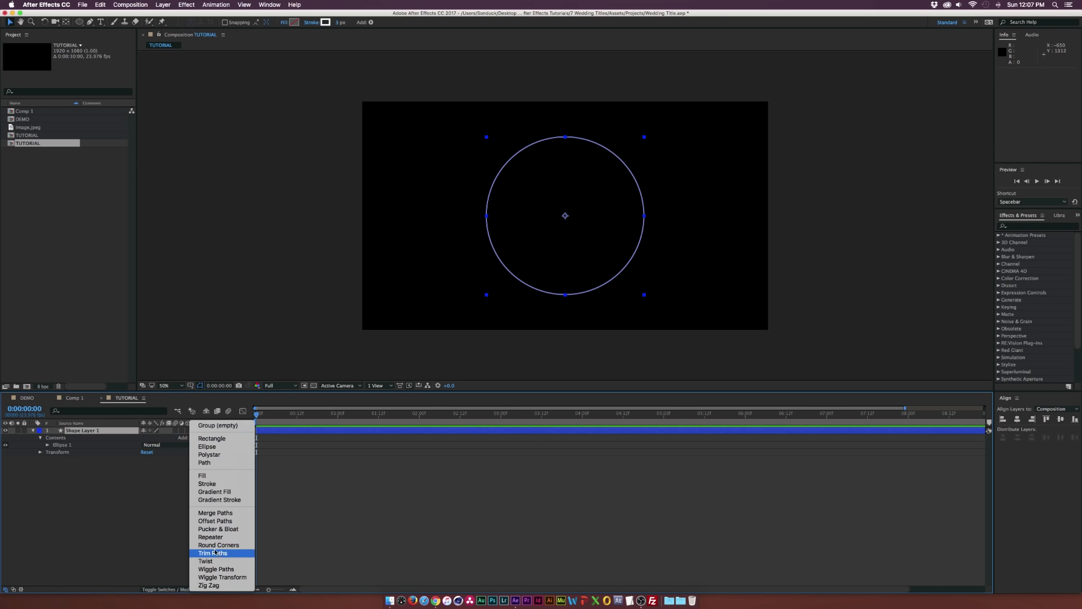
Step: Add Trim Paths to the circle and start keyframing its End value
{"action": "left_click", "coordinate": [213, 553]}
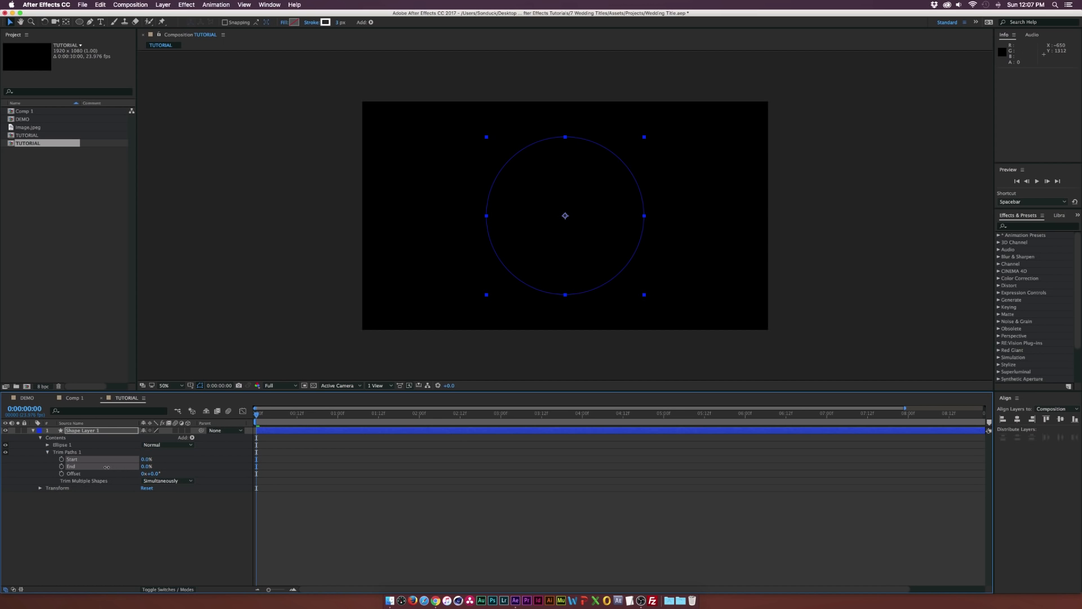
{"action": "left_click", "coordinate": [62, 467]}
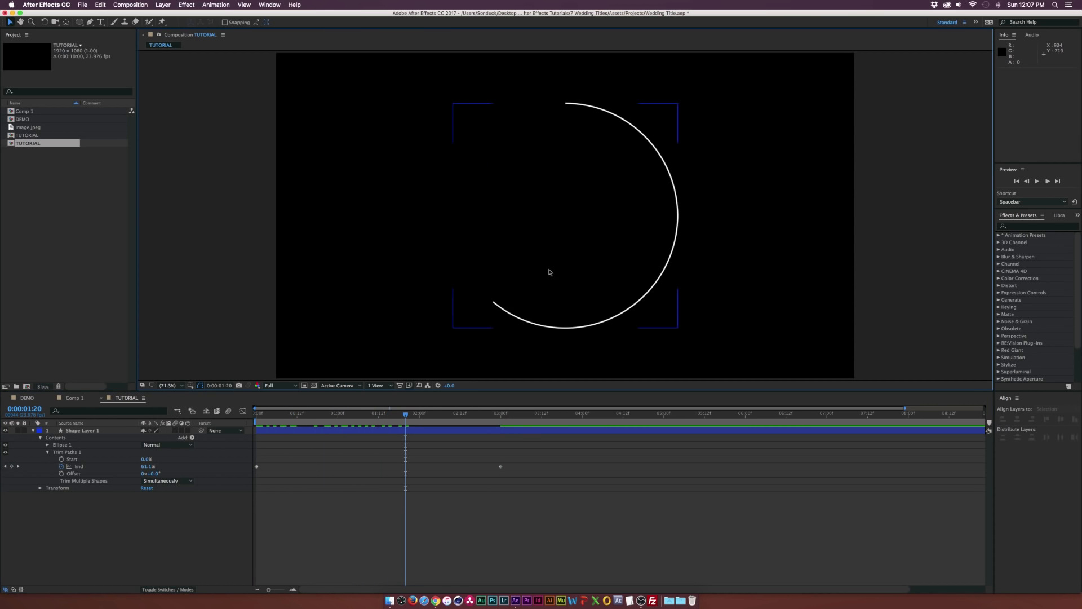
Step: Set the circle's Stroke 1 Line Cap to Round Cap and collapse the layer
{"action": "left_click", "coordinate": [47, 445]}
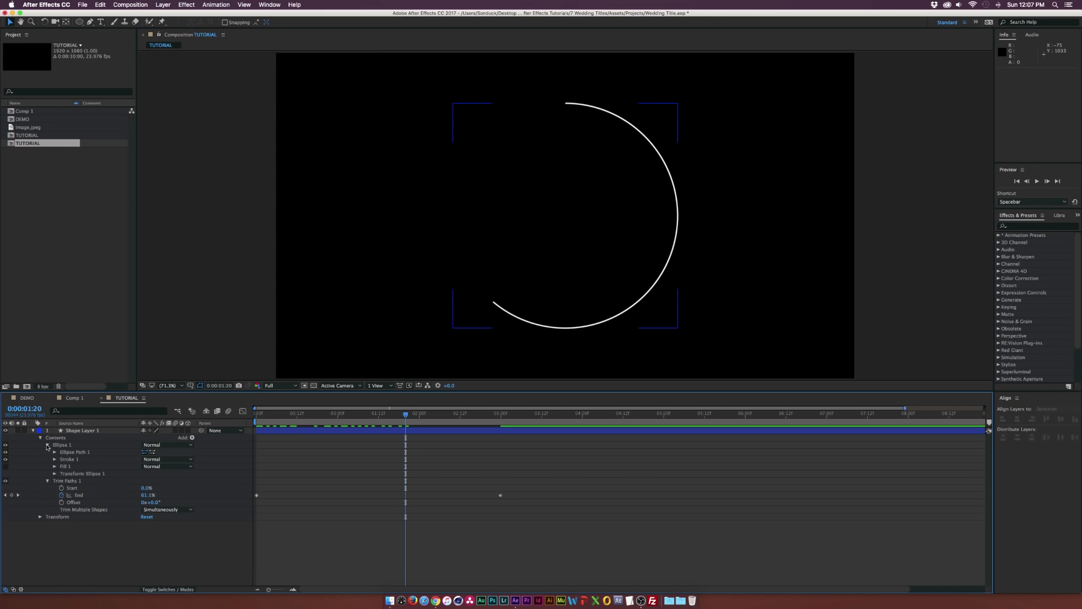
{"action": "left_click", "coordinate": [55, 459]}
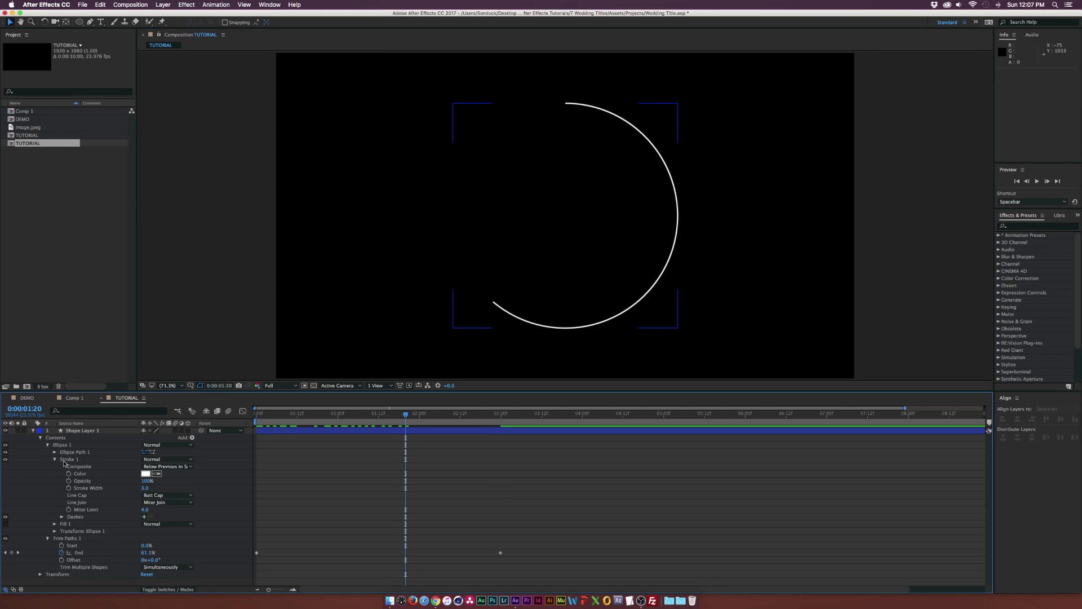
{"action": "left_click", "coordinate": [166, 495]}
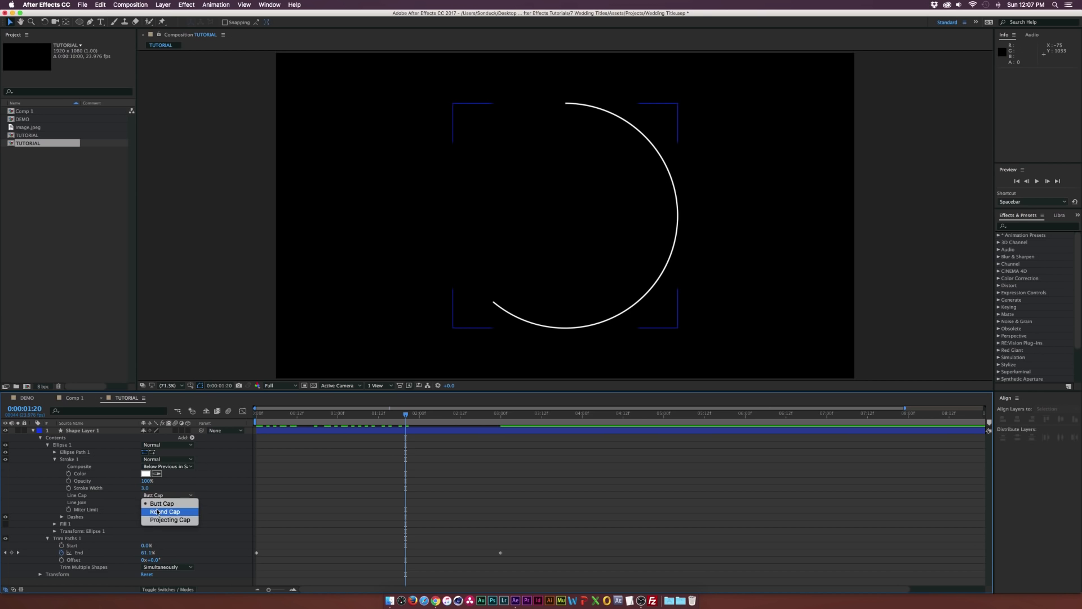
{"action": "left_click", "coordinate": [165, 511]}
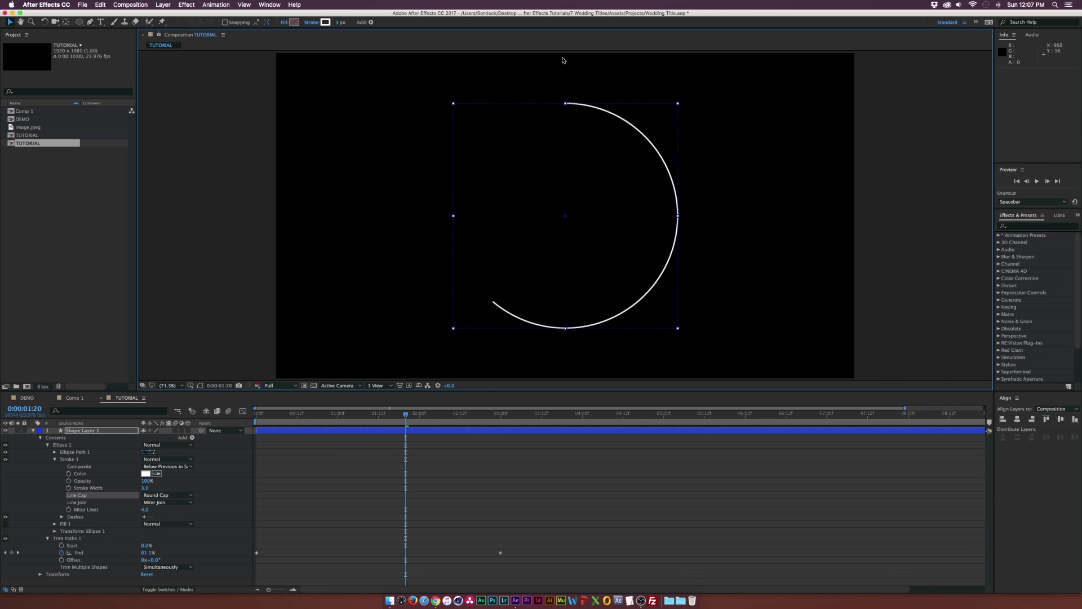
{"action": "mouse_move", "coordinate": [115, 438]}
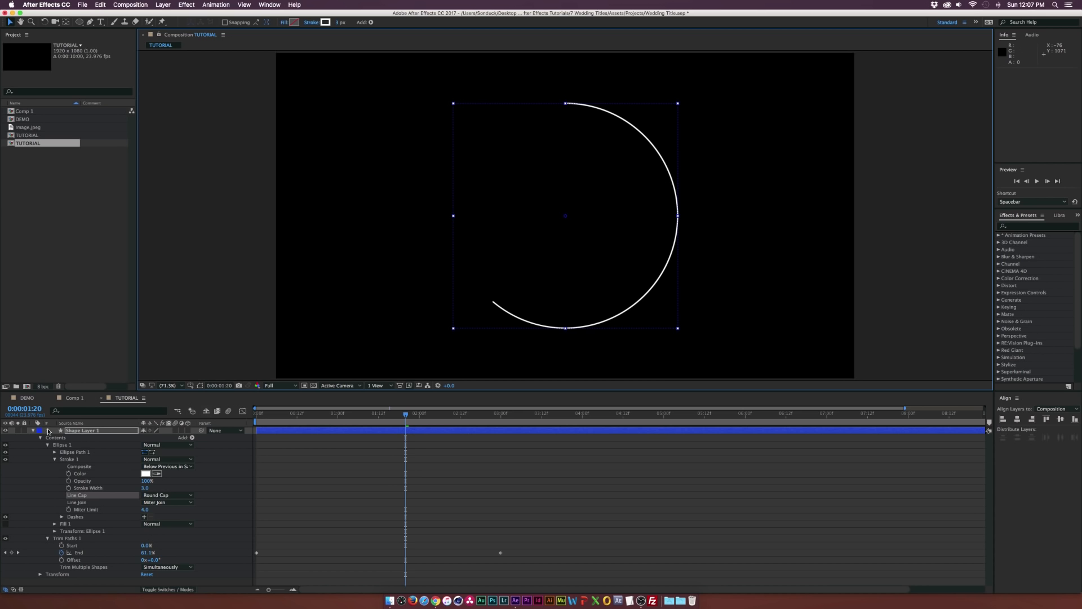
{"action": "left_click", "coordinate": [31, 431]}
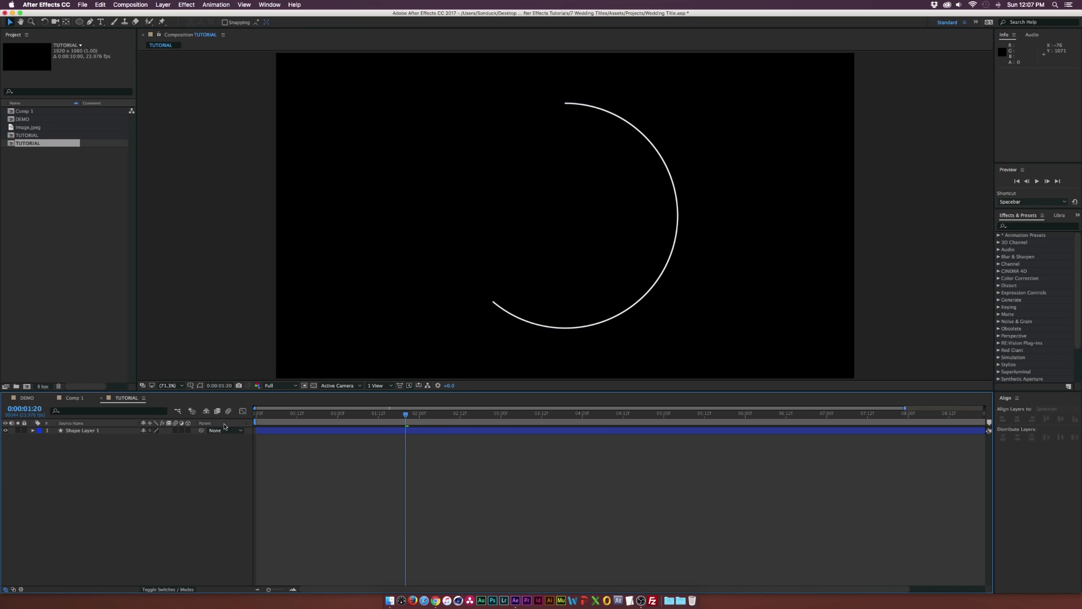
{"action": "left_click", "coordinate": [426, 427]}
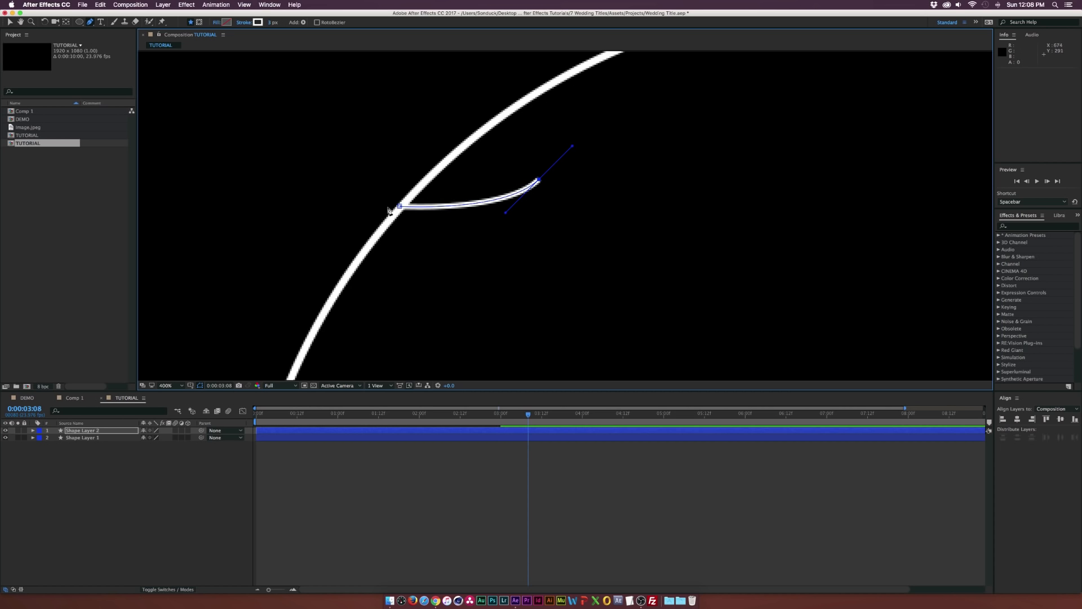
{"action": "mouse_move", "coordinate": [584, 177]}
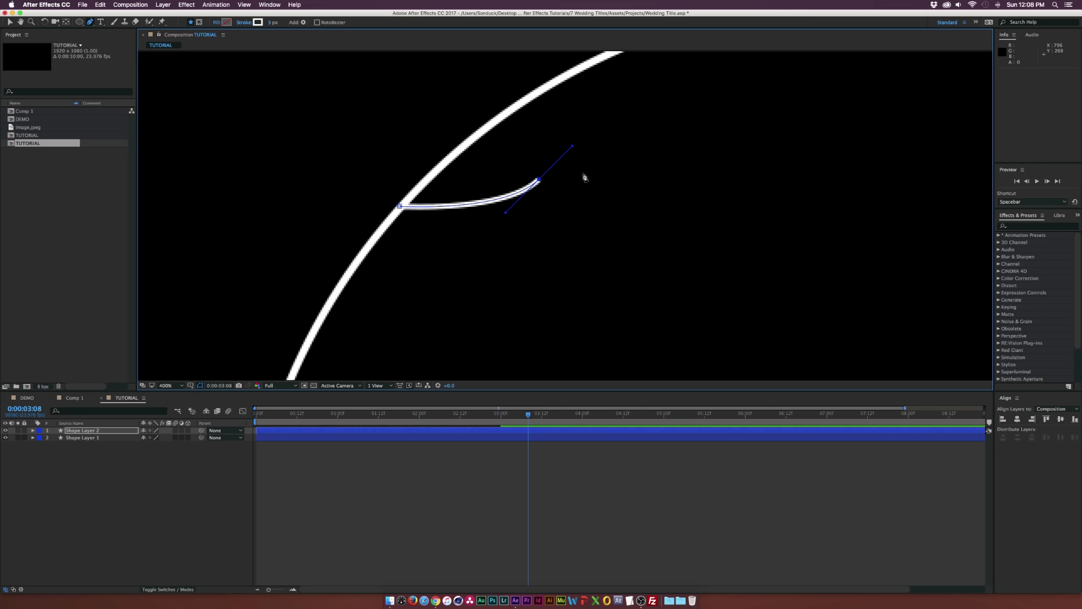
{"action": "mouse_move", "coordinate": [588, 152]}
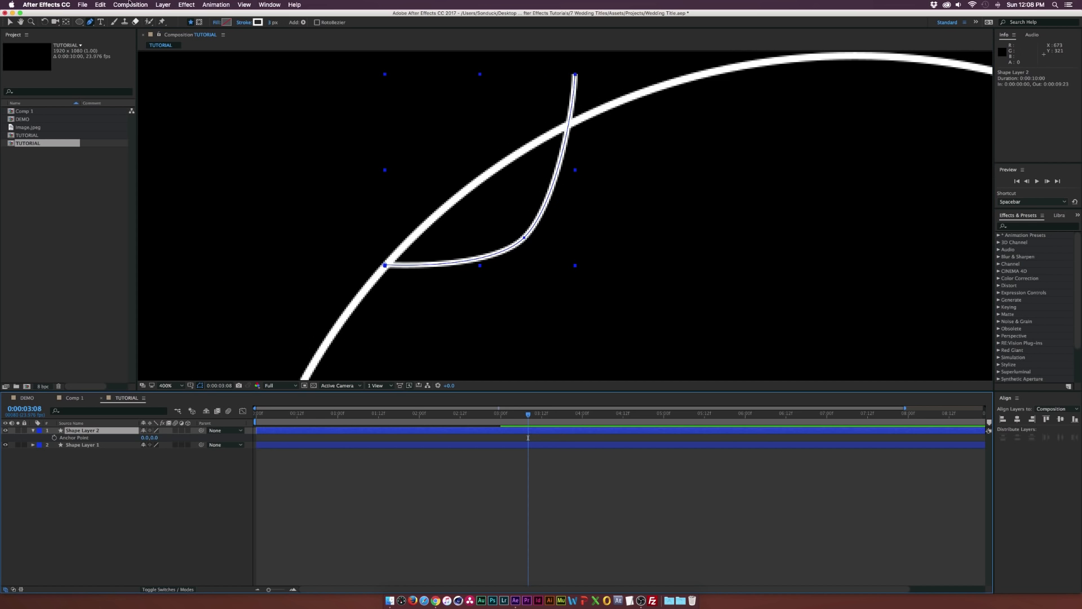
{"action": "mouse_move", "coordinate": [191, 383]}
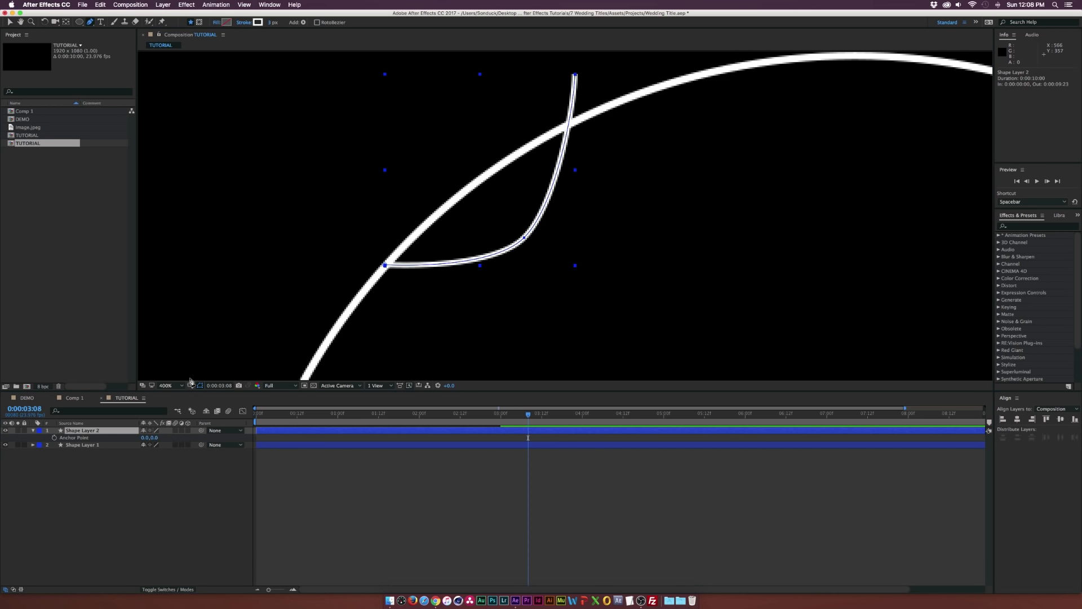
{"action": "mouse_move", "coordinate": [200, 385]}
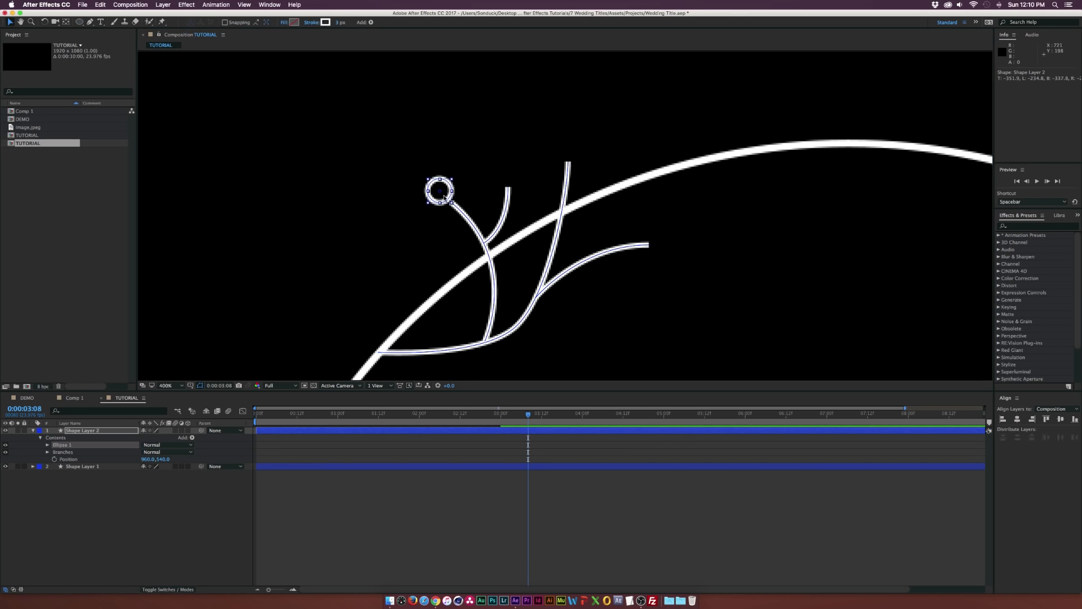
Step: Draw a small dot at a branch tip and give it a solid white fill
{"action": "left_click_drag", "start_coordinate": [440, 191], "coordinate": [453, 200]}
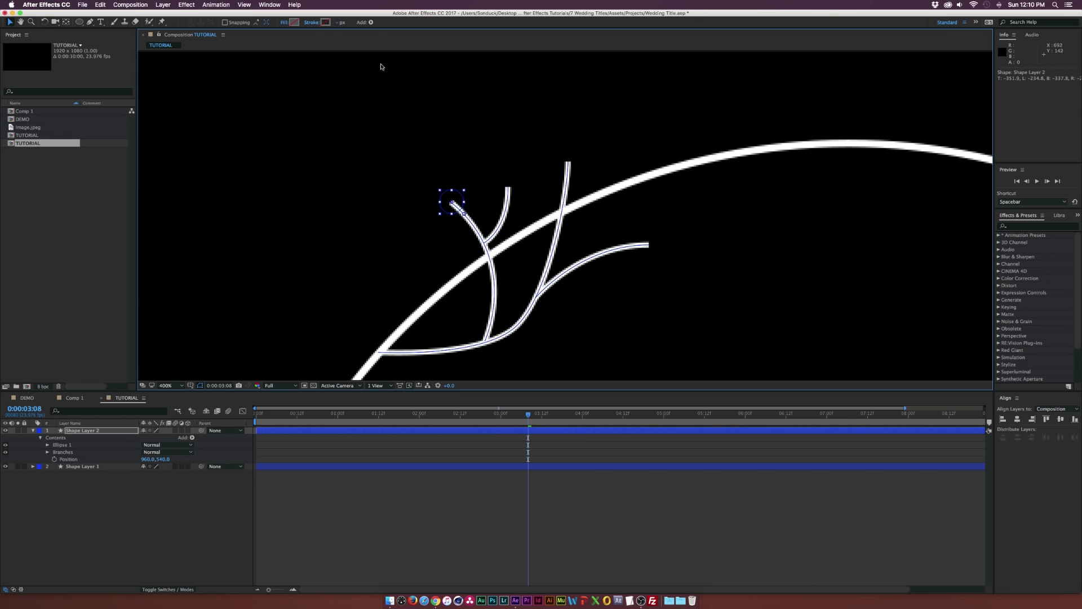
{"action": "left_click", "coordinate": [284, 22]}
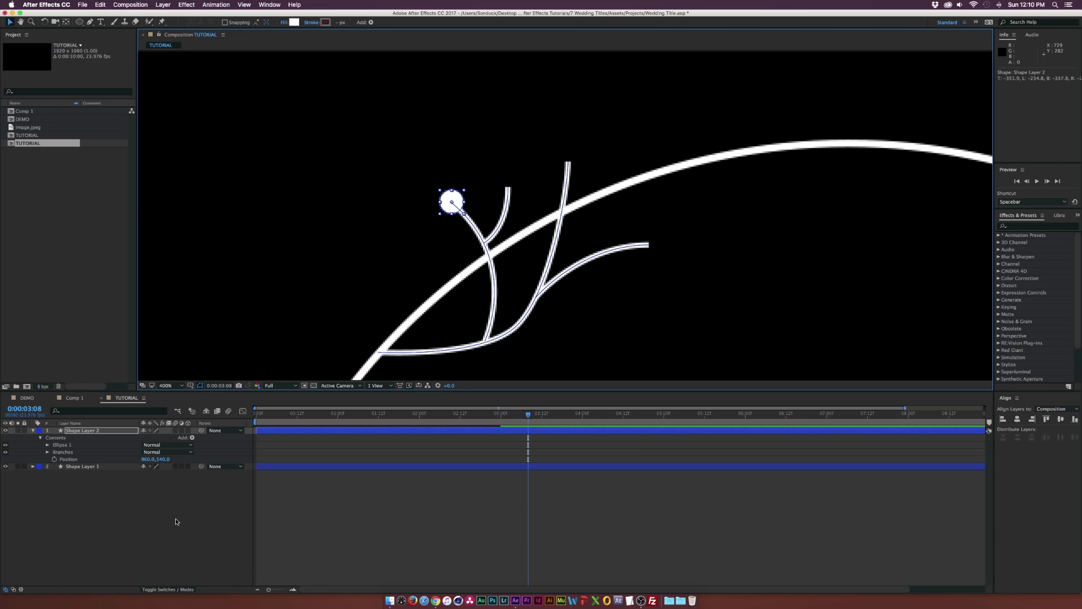
{"action": "mouse_move", "coordinate": [178, 521]}
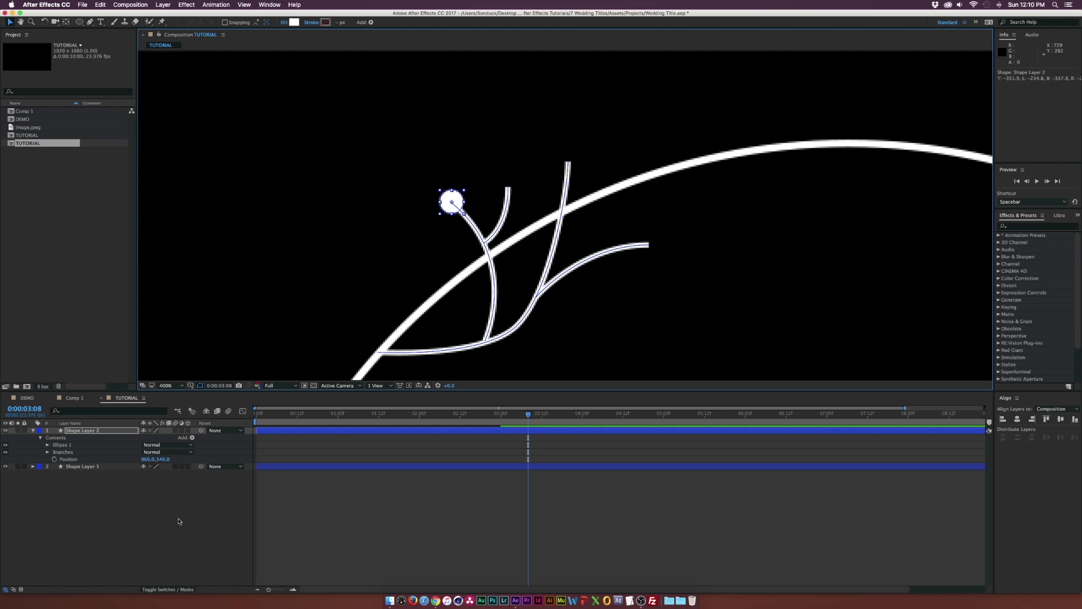
{"action": "mouse_move", "coordinate": [59, 412]}
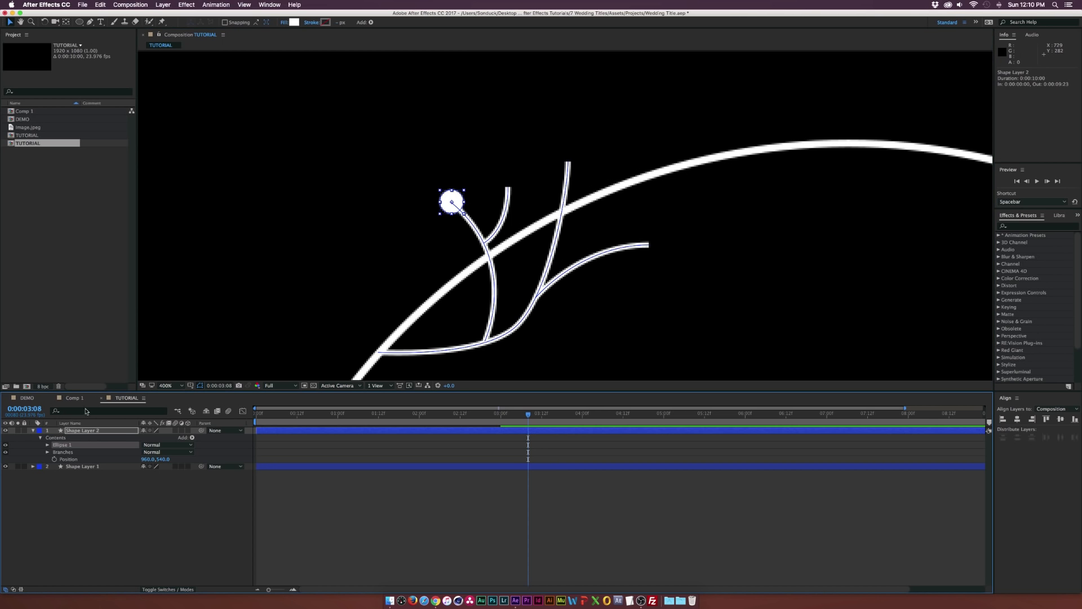
Step: Duplicate the white dot with Edit > Duplicate for the other branch tips
{"action": "left_click", "coordinate": [100, 5]}
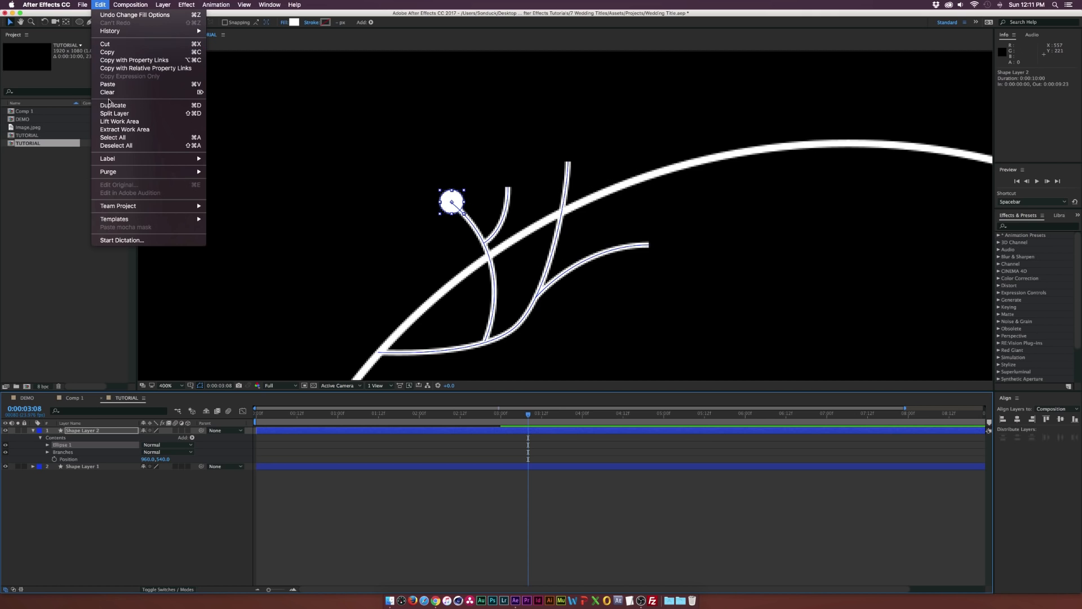
{"action": "mouse_move", "coordinate": [115, 113]}
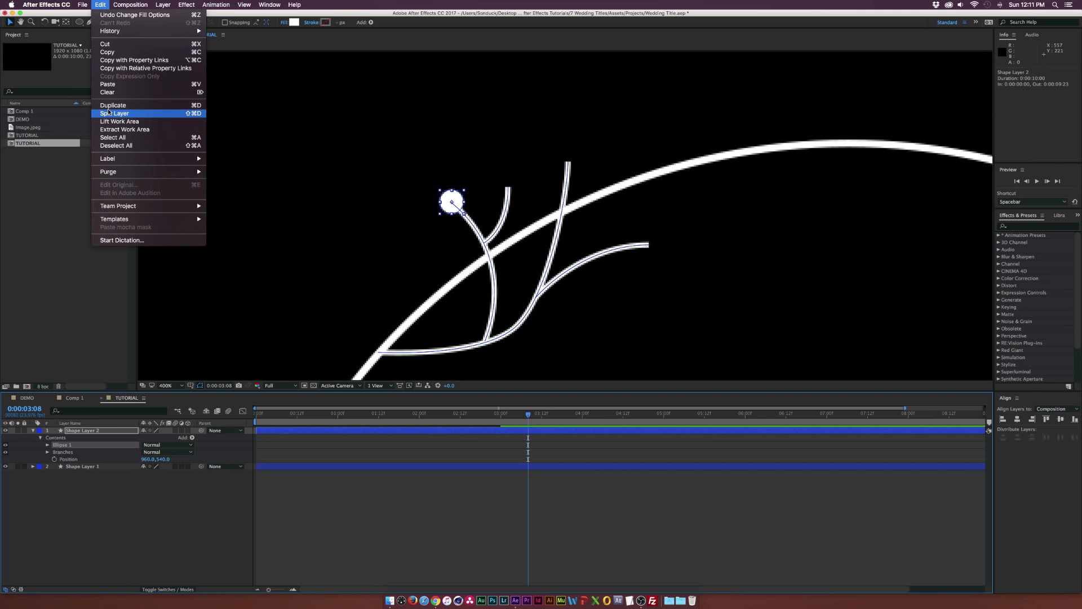
{"action": "left_click", "coordinate": [112, 105]}
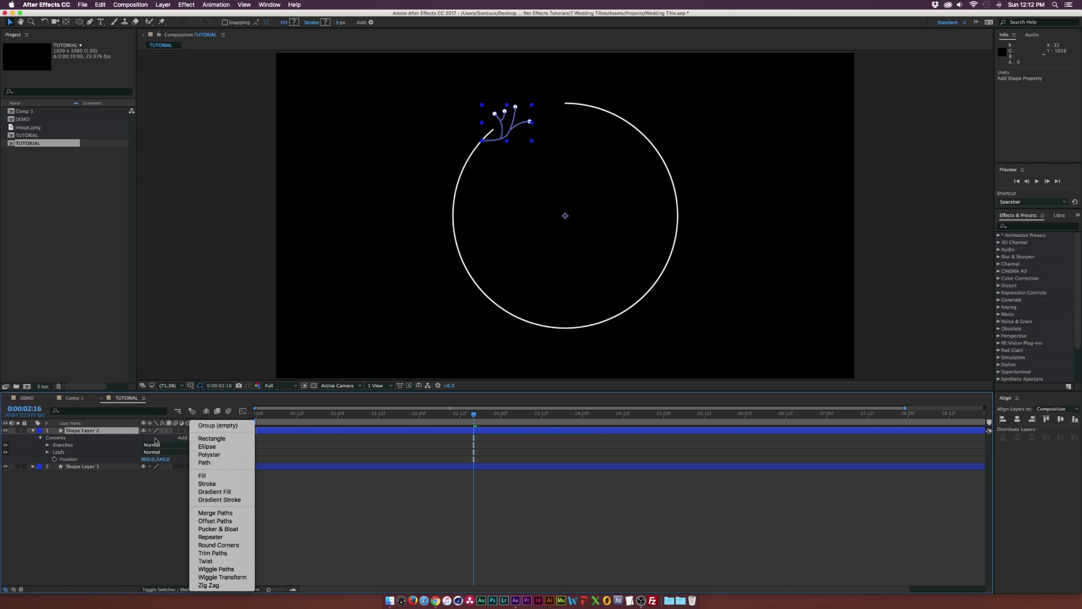
{"action": "mouse_move", "coordinate": [212, 553]}
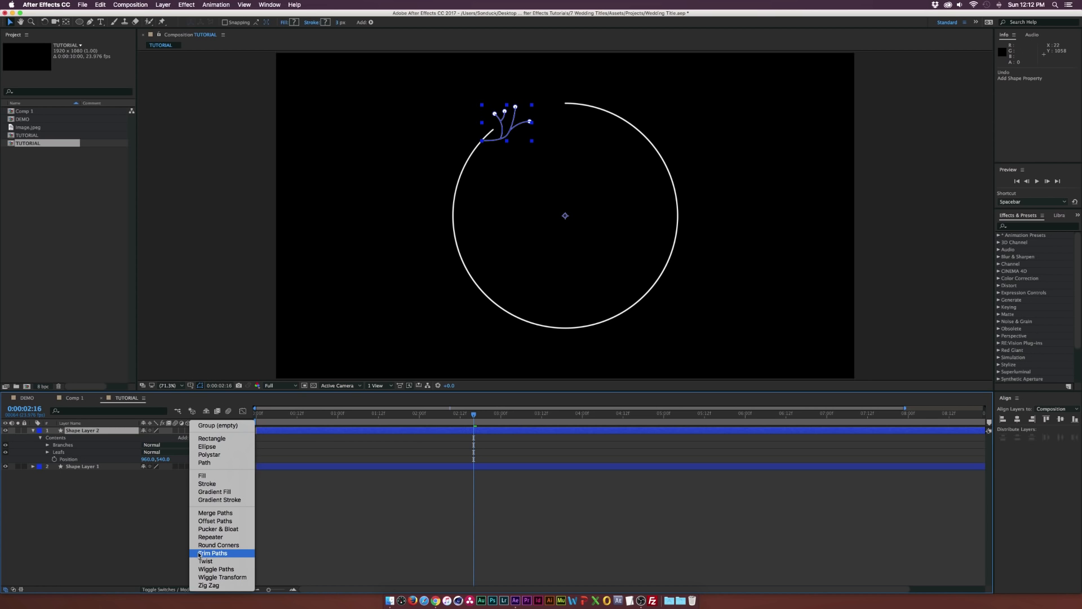
Step: Add Trim Paths to the branch layer and keyframe End 0% to 100% over 1s
{"action": "left_click", "coordinate": [213, 553]}
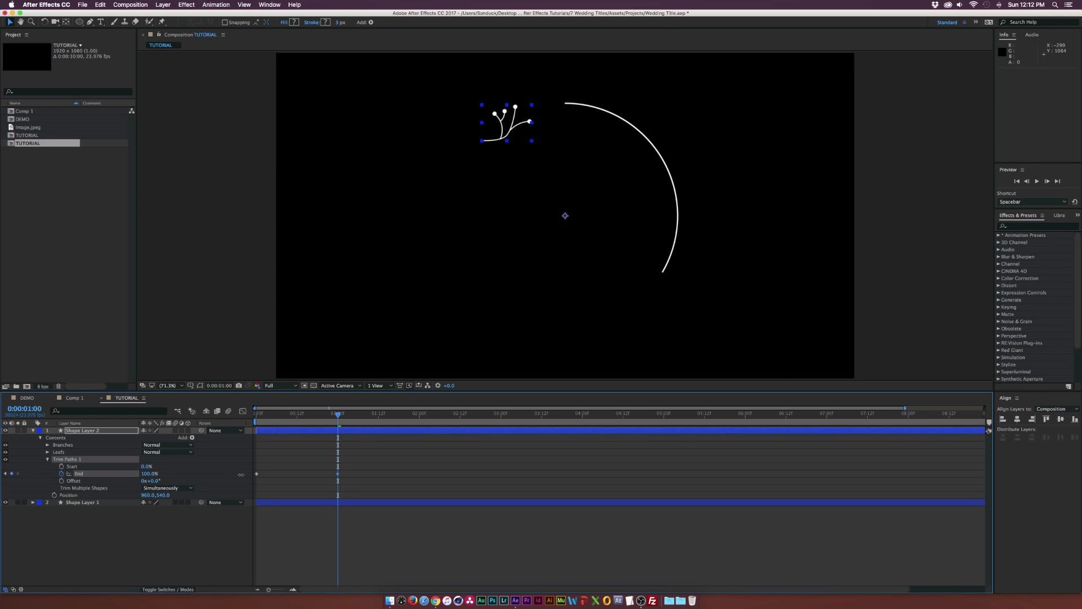
{"action": "left_click", "coordinate": [280, 412]}
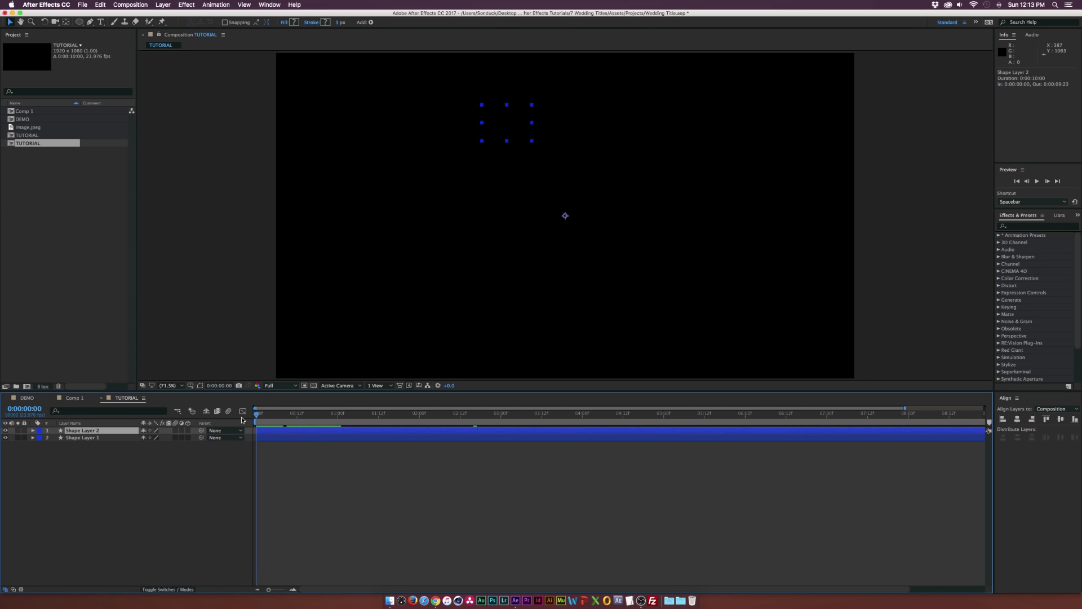
{"action": "left_click", "coordinate": [338, 412]}
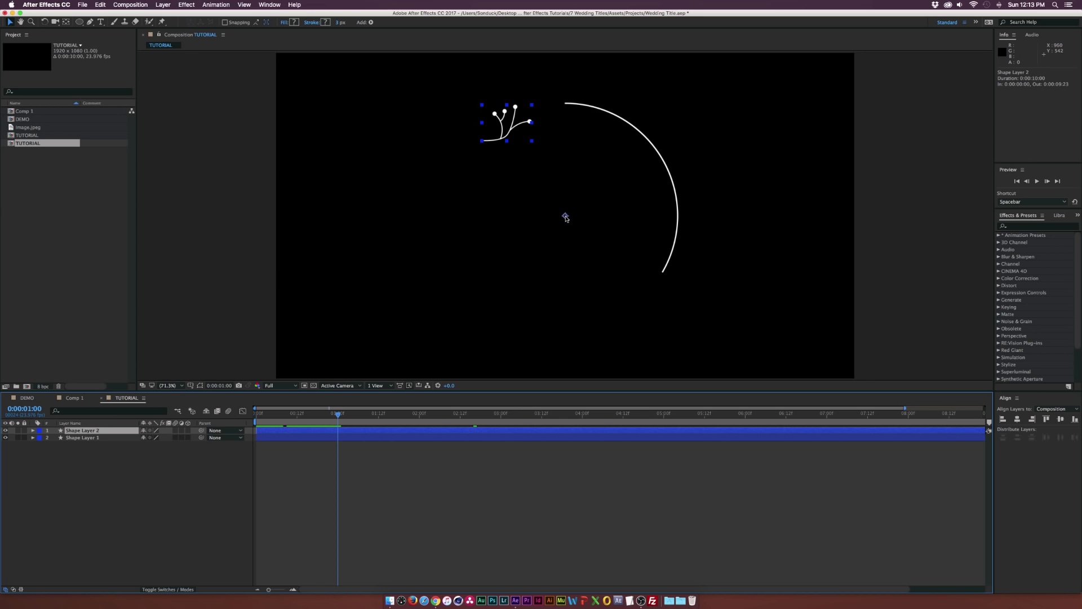
Step: Turn on the Title/Action Safe guides in the composition view
{"action": "left_click", "coordinate": [191, 385]}
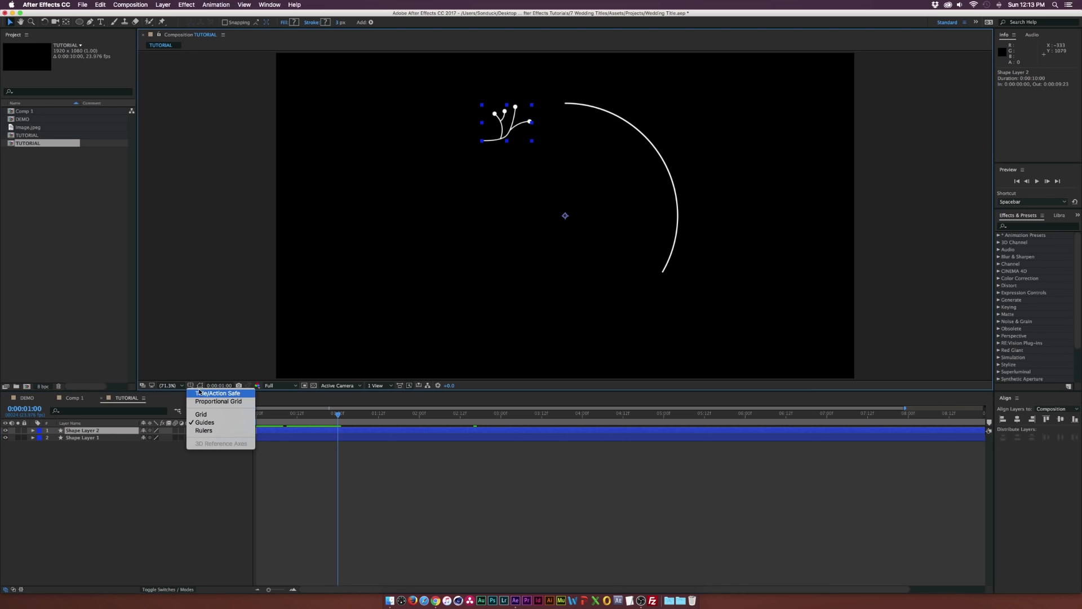
{"action": "left_click", "coordinate": [216, 393]}
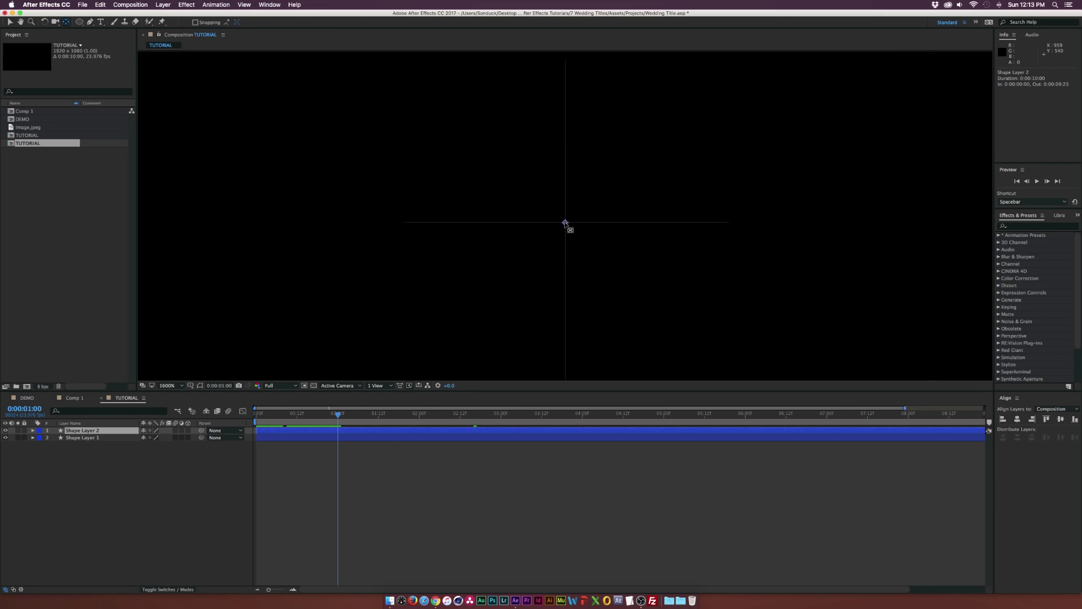
{"action": "mouse_move", "coordinate": [566, 227]}
{"action": "type", "text": "Circle"}
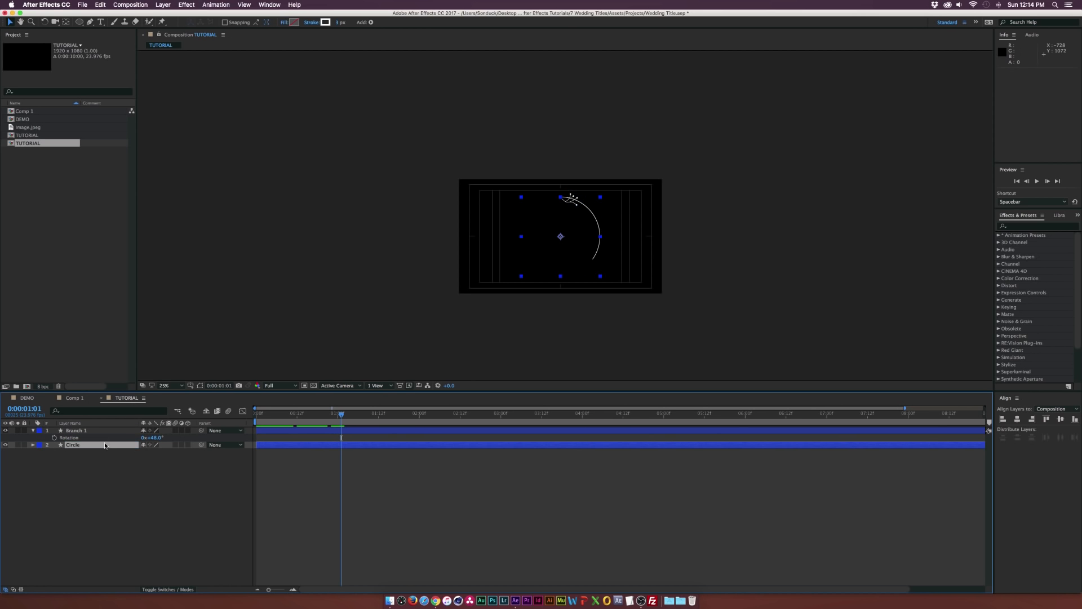
Step: Rename the timeline layers to Circle and Branch 1
{"action": "left_click", "coordinate": [76, 430]}
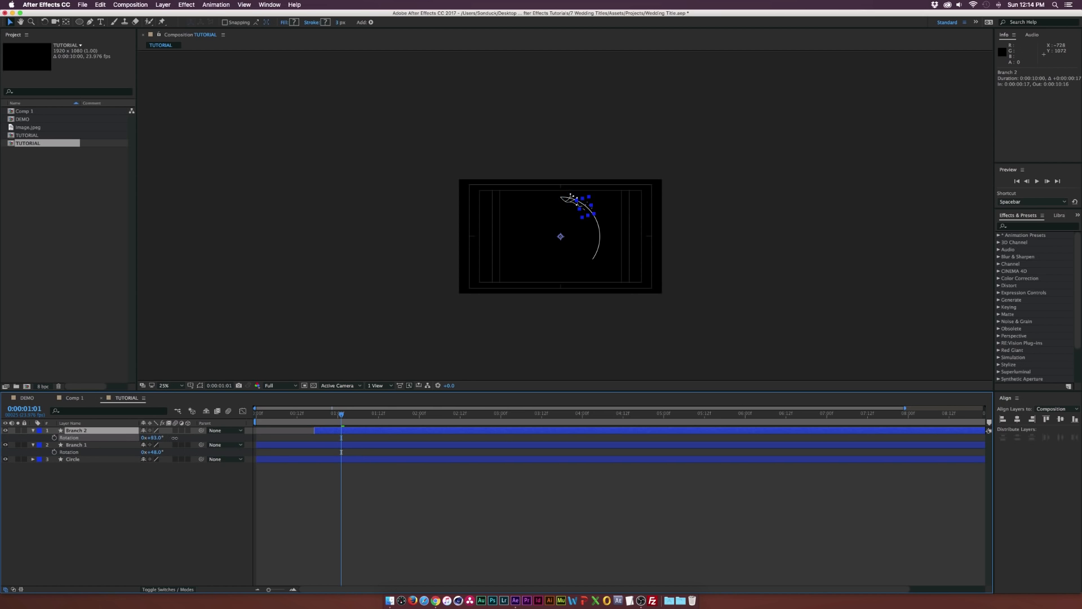
{"action": "left_click", "coordinate": [166, 385]}
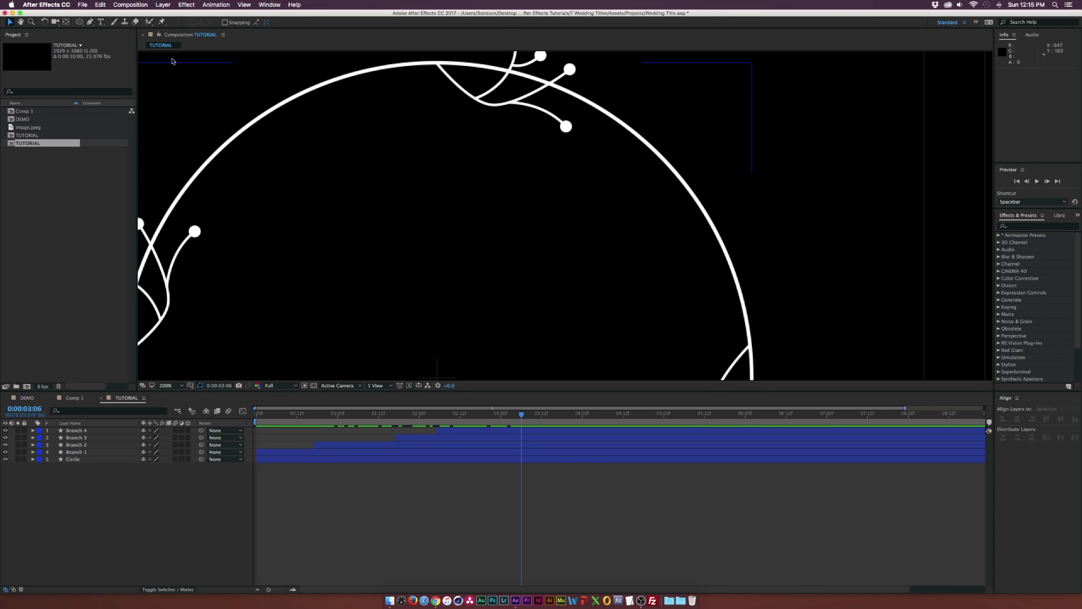
Step: Draw a freeform sprig path with no fill and a solid stroke on the ring's right edge
{"action": "left_click", "coordinate": [114, 22]}
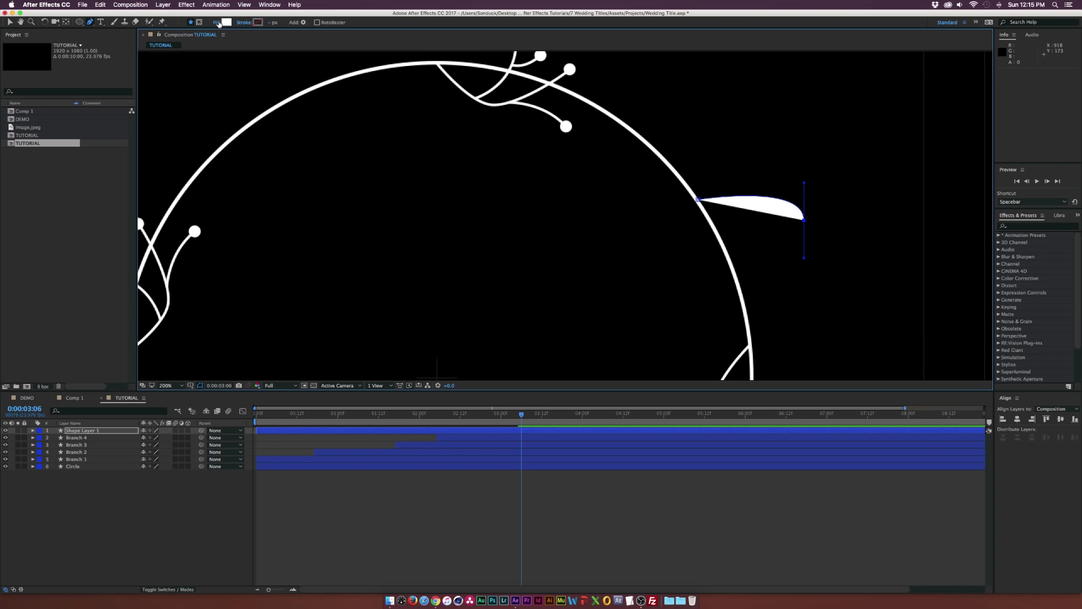
{"action": "left_click", "coordinate": [216, 22]}
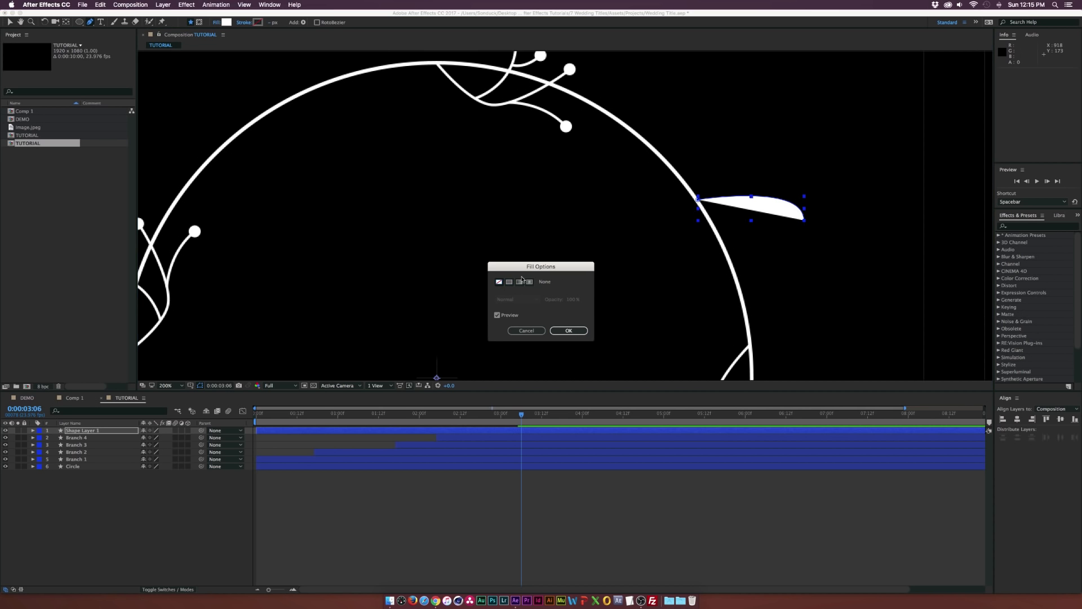
{"action": "left_click", "coordinate": [510, 282]}
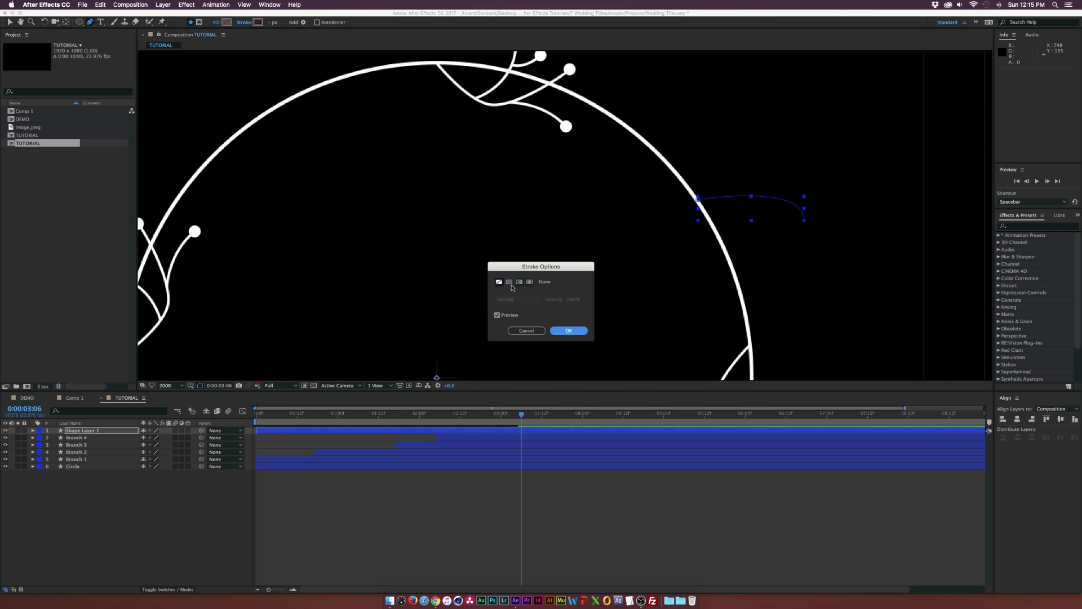
{"action": "left_click", "coordinate": [568, 329]}
{"action": "type", "text": "Flower"}
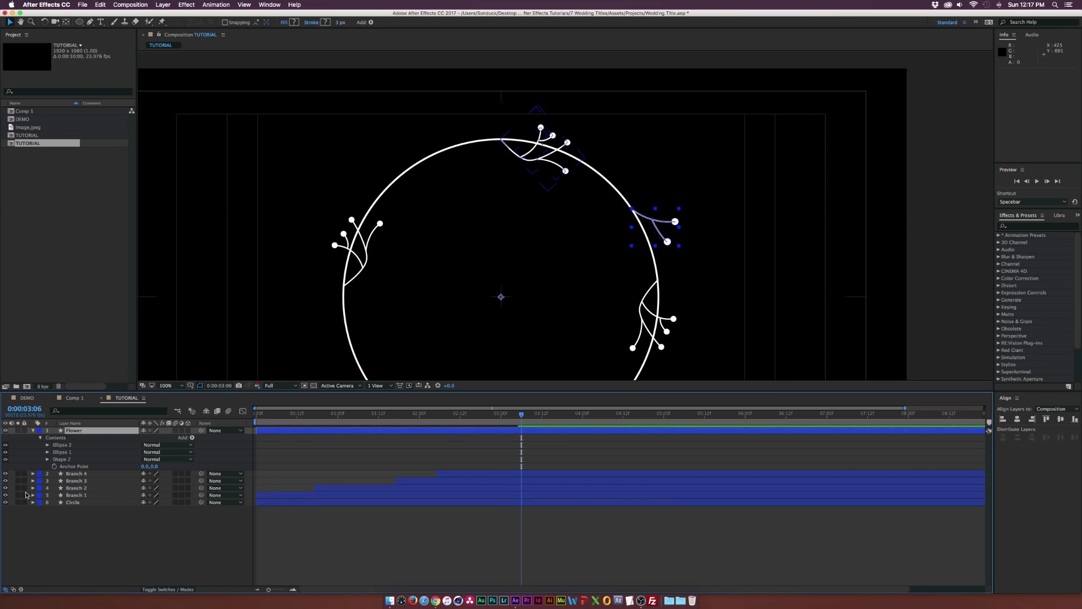
Step: Duplicate Flower into Flowers 1–4 rotated 90°, 180° and 270° around the ring
{"action": "left_click", "coordinate": [33, 502]}
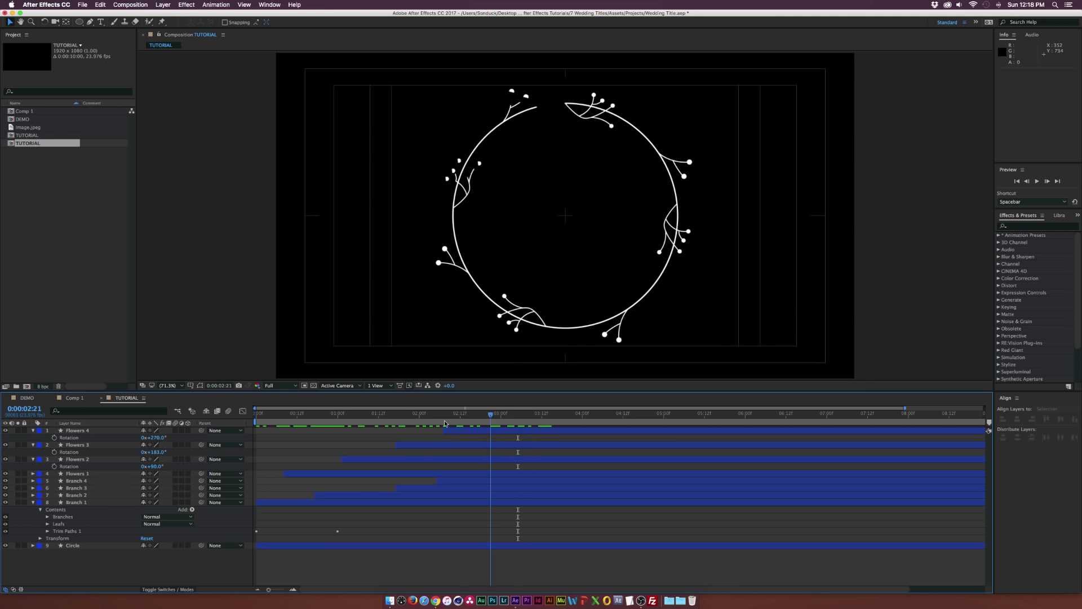
{"action": "left_click", "coordinate": [504, 413]}
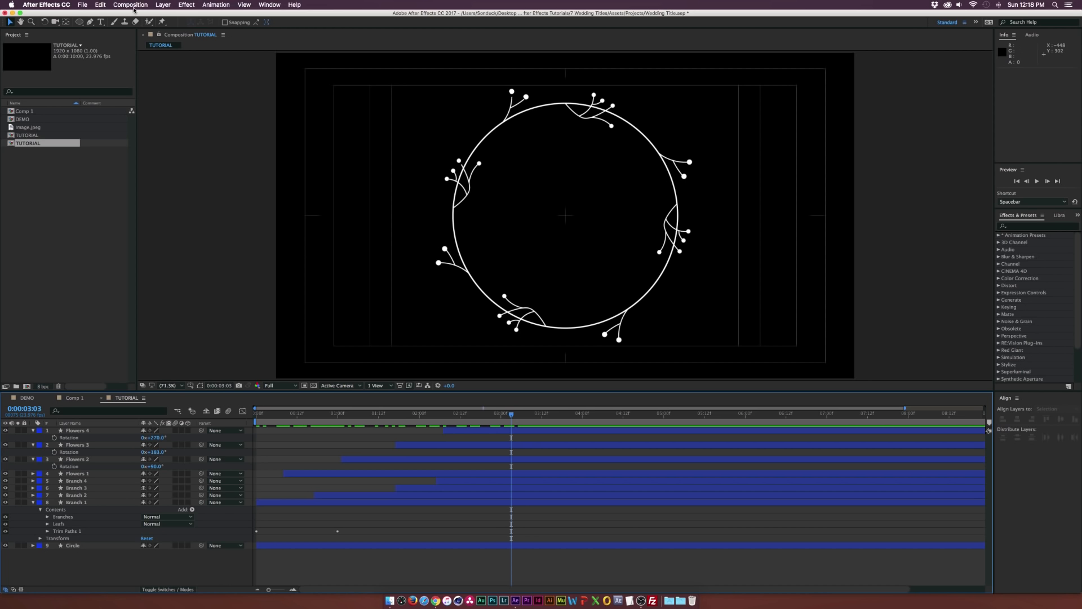
{"action": "left_click", "coordinate": [100, 21]}
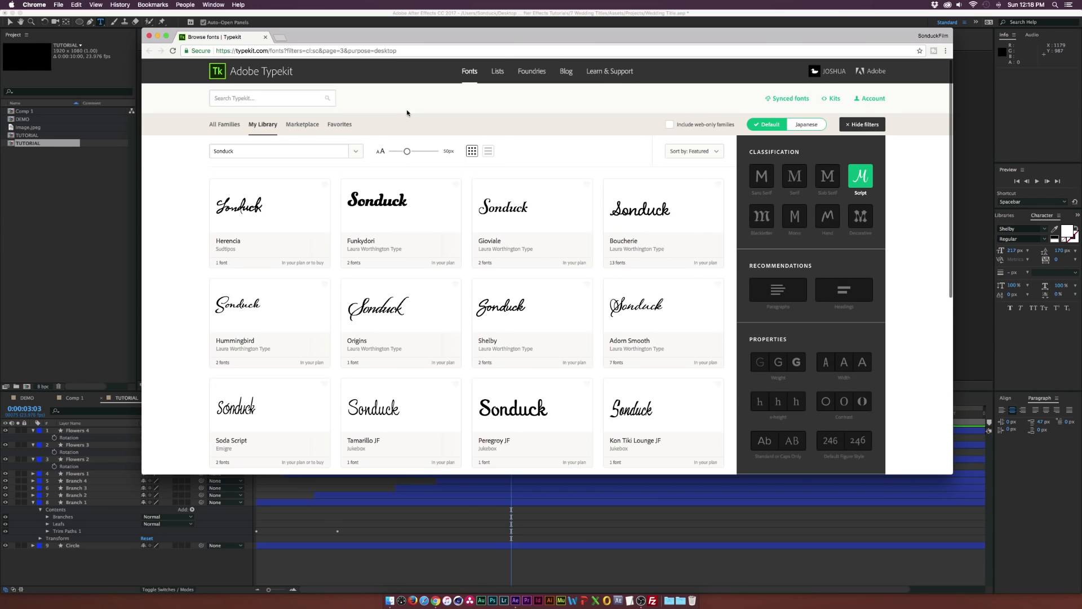
{"action": "mouse_move", "coordinate": [354, 105]}
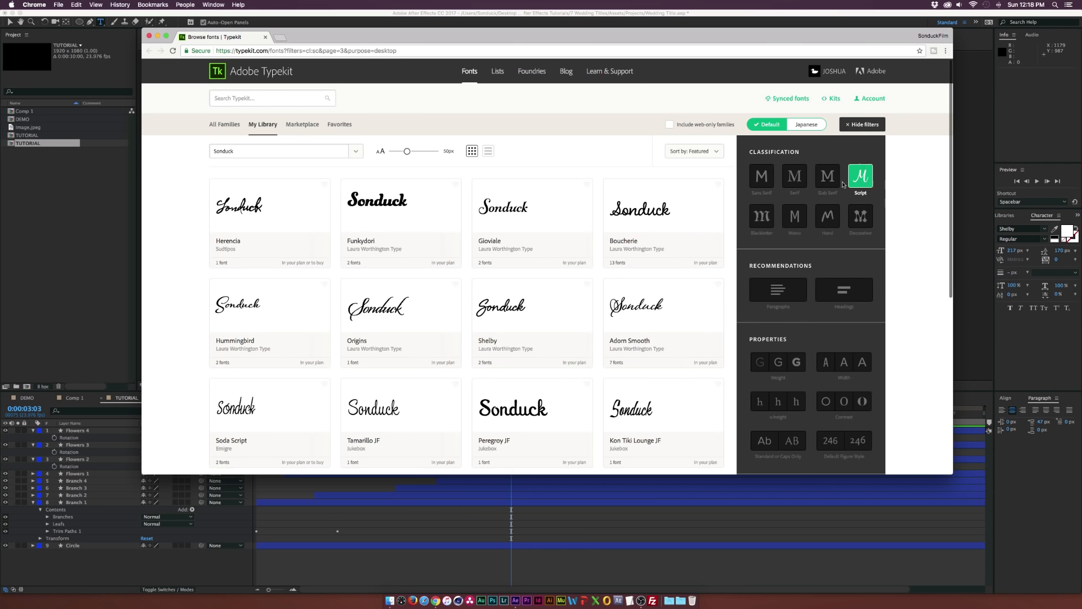
Step: Scroll through the Typekit My Library fonts filtered to script typefaces
{"action": "scroll", "scroll_direction": "down", "scroll_amount": 3}
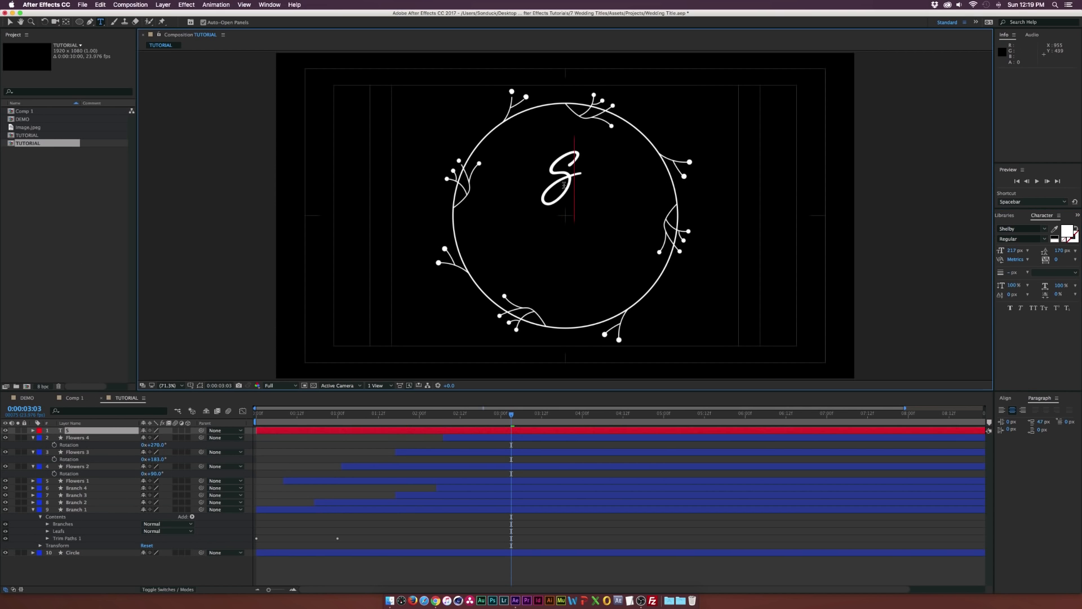
Step: Type 'Shelby + Bernino' on three lines in the Shelby script font
{"action": "type", "text": "Shelby"}
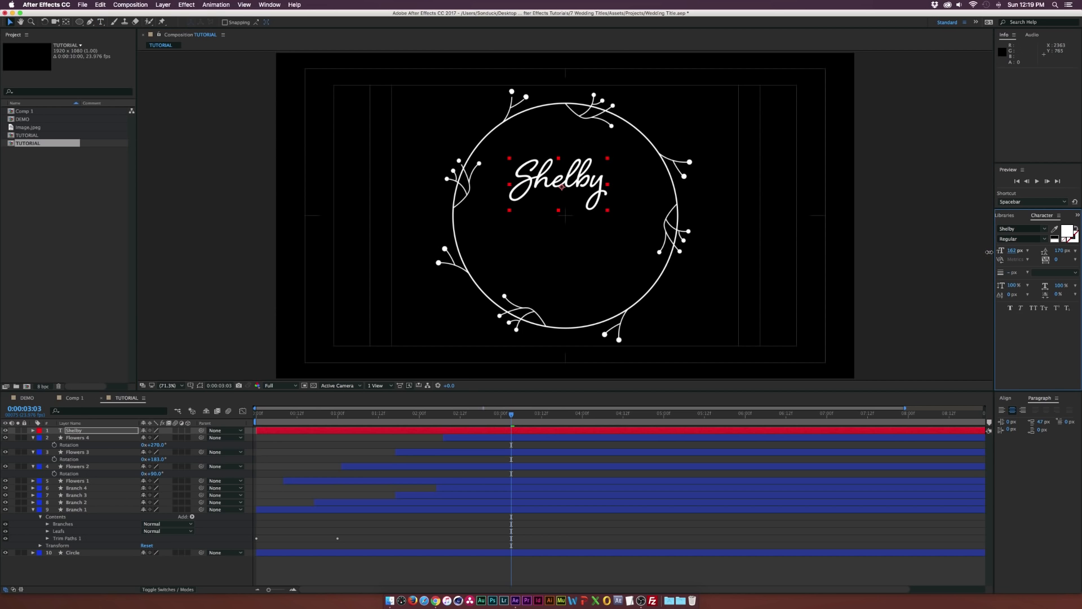
{"action": "left_click", "coordinate": [101, 22]}
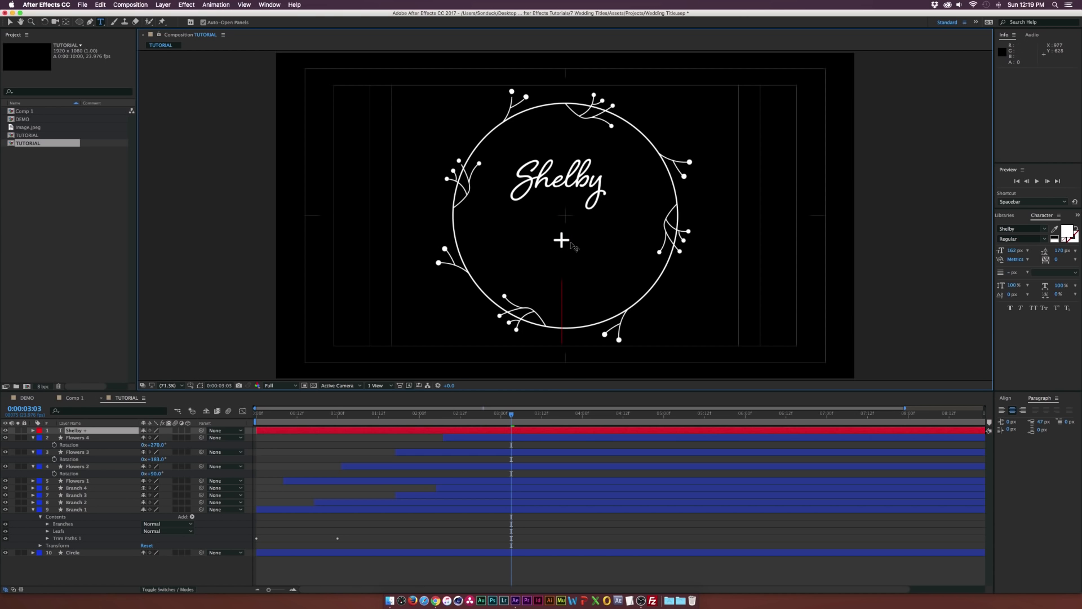
{"action": "type", "text": "Bernino Sans"}
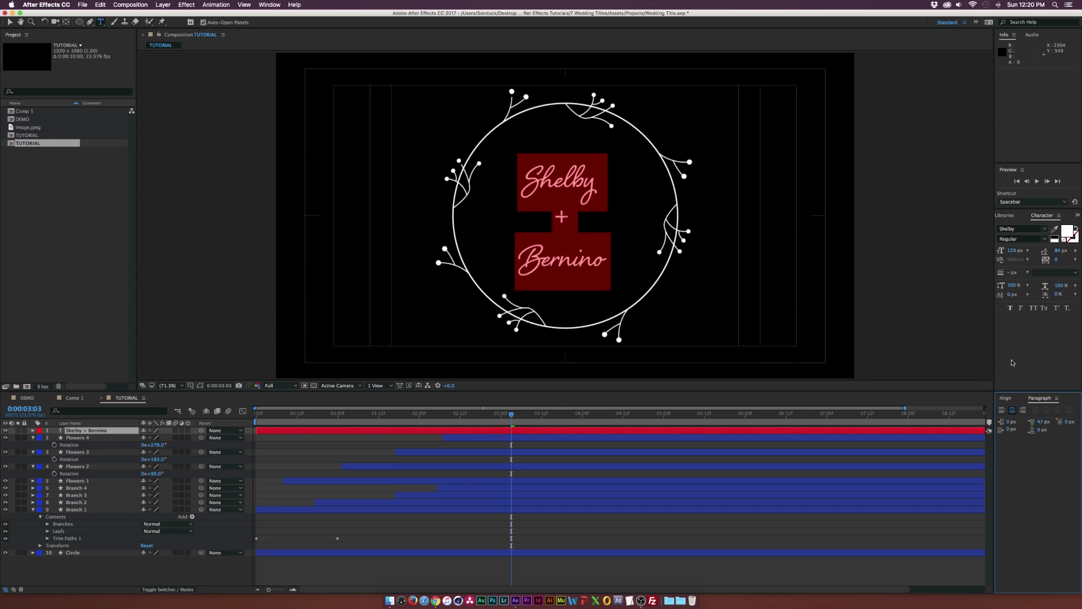
{"action": "mouse_move", "coordinate": [1012, 415]}
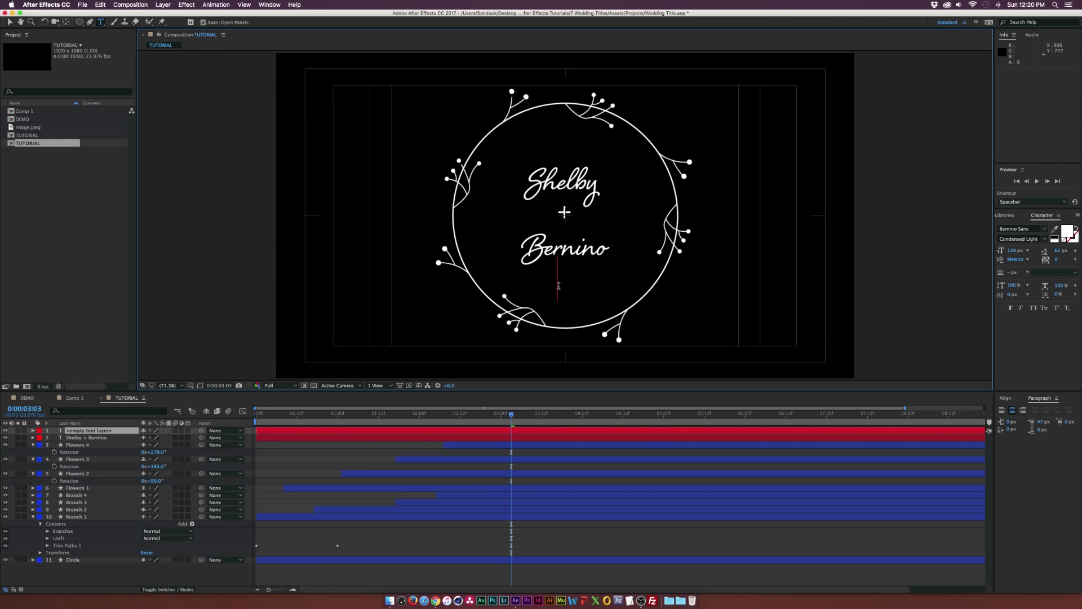
Step: Type the date 07.17.17 in Bernino Sans Condensed Light below the names
{"action": "type", "text": "07.17."}
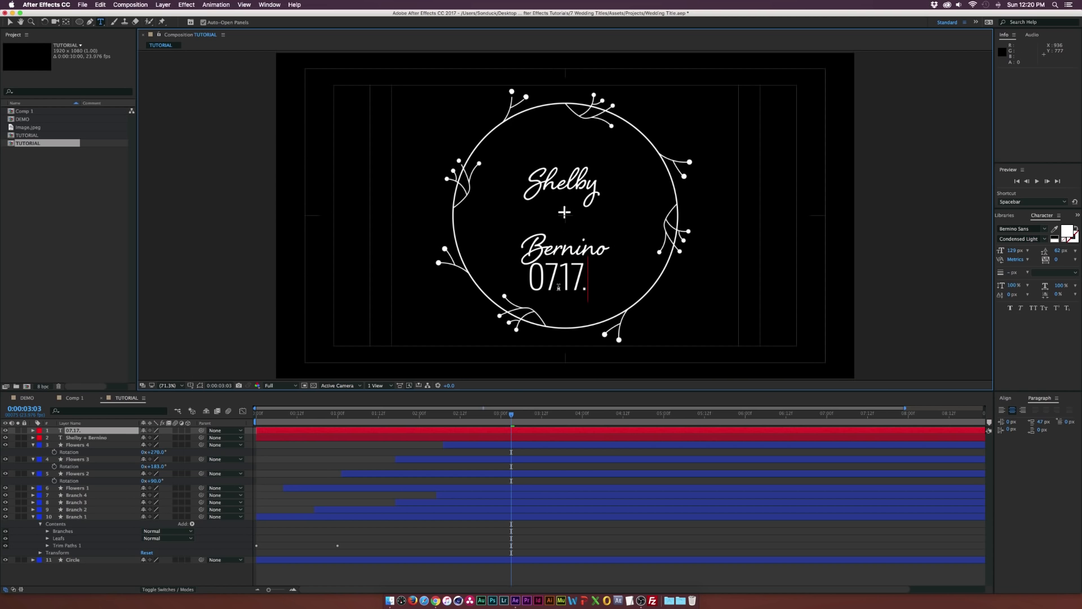
{"action": "type", "text": "17"}
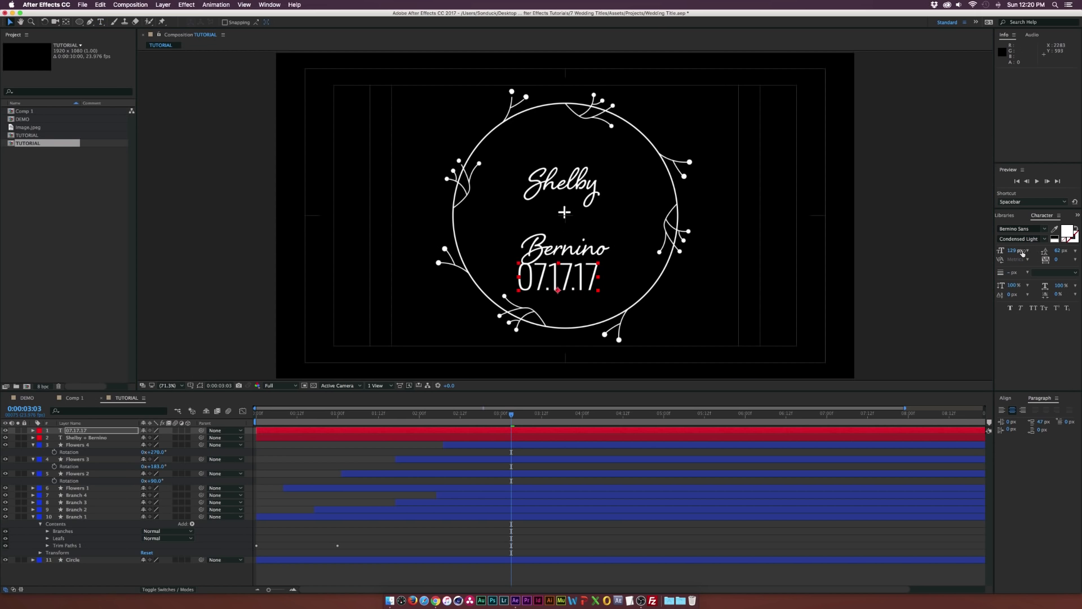
{"action": "type", "text": "77"}
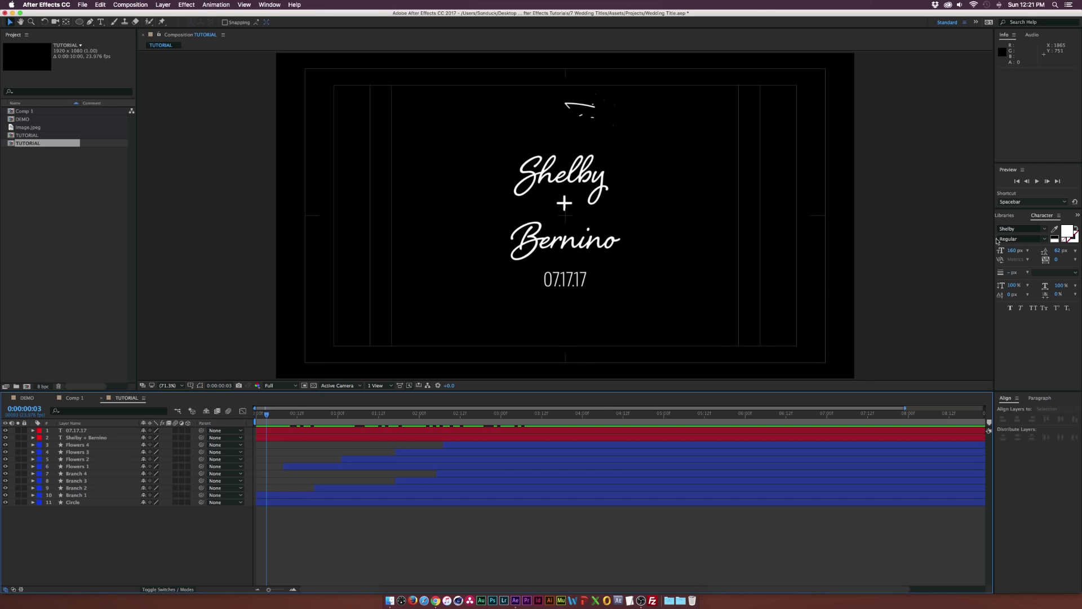
Step: Apply the Text > Blurs > Evaporate preset to the names layer
{"action": "left_click", "coordinate": [990, 215]}
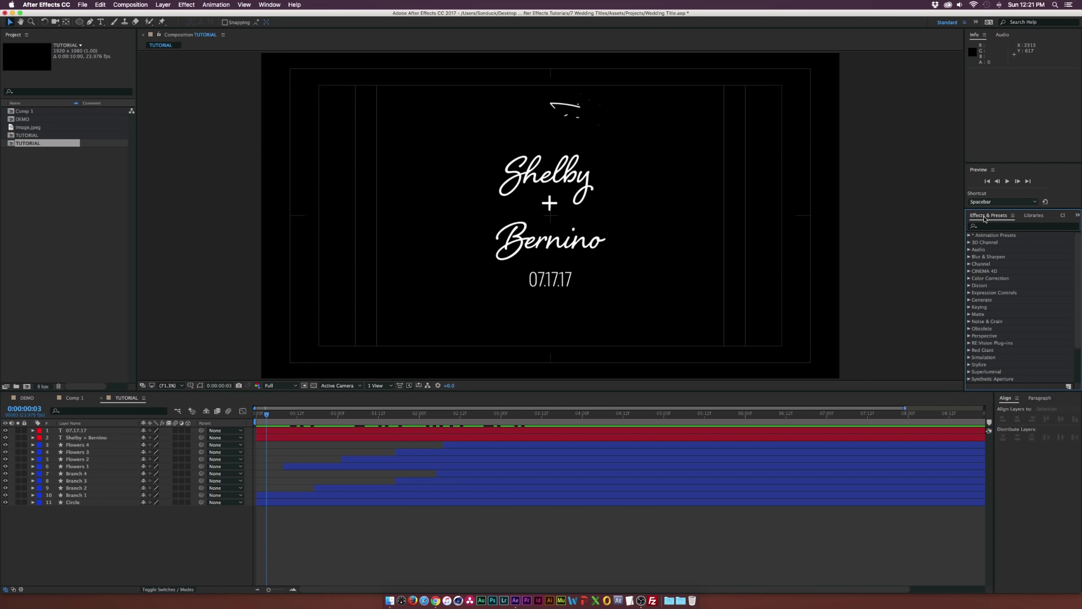
{"action": "left_click", "coordinate": [973, 235]}
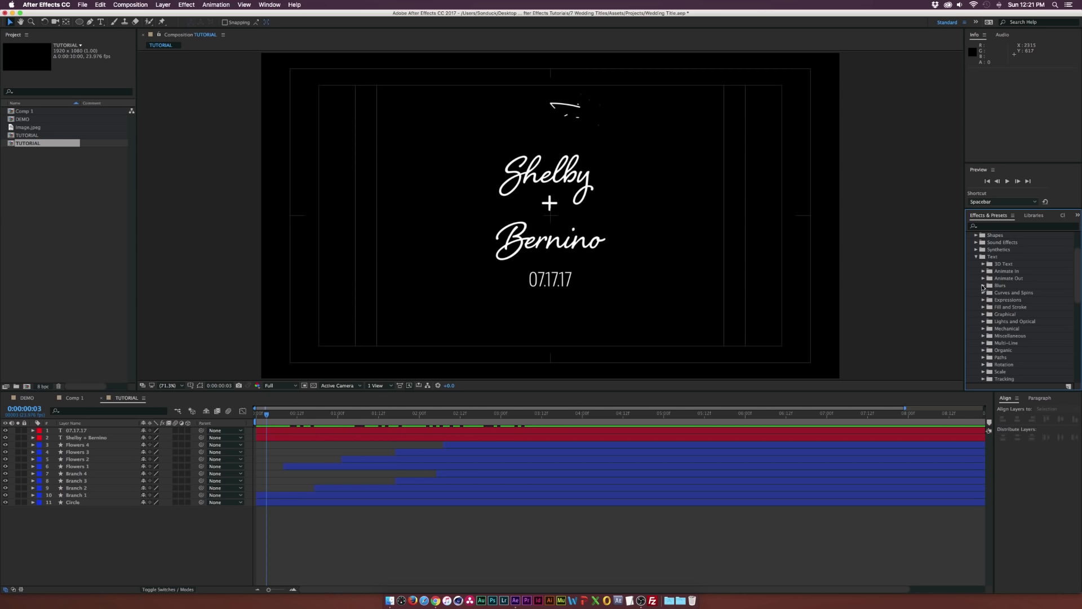
{"action": "left_click", "coordinate": [984, 285]}
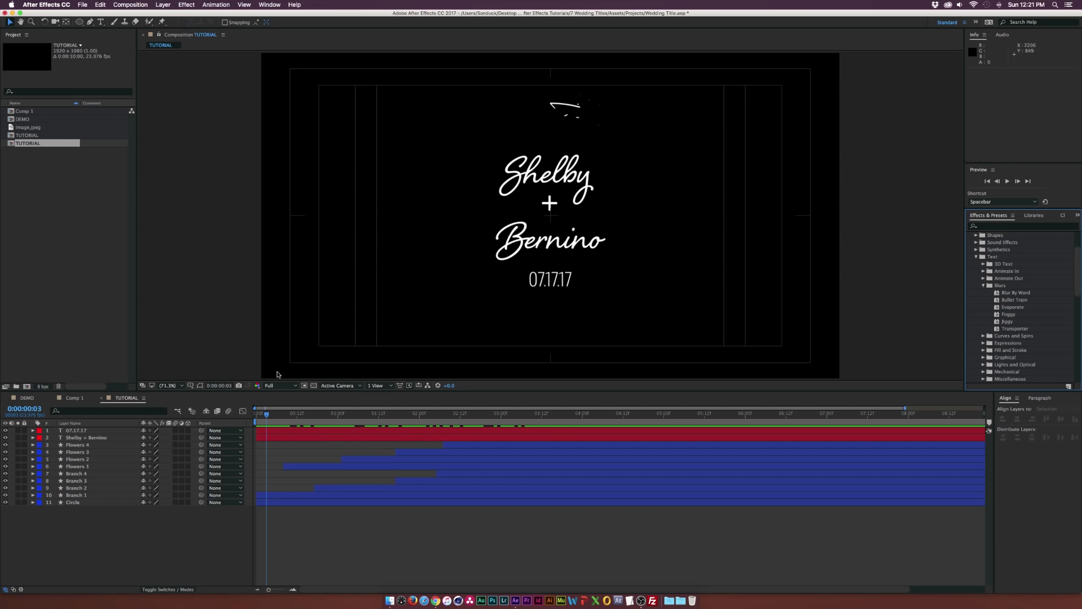
{"action": "left_click", "coordinate": [86, 437]}
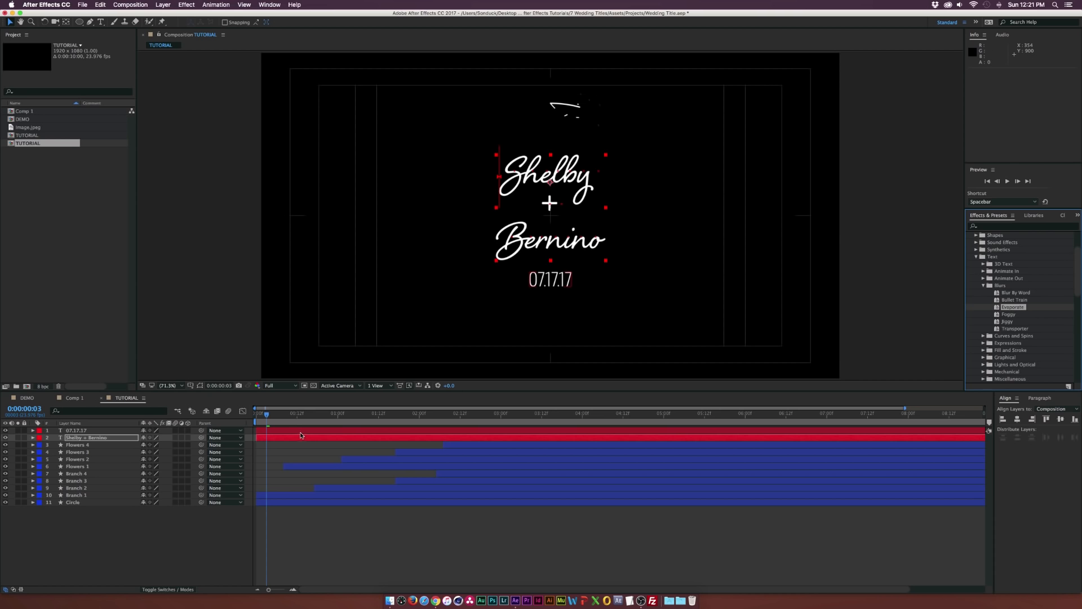
{"action": "left_click", "coordinate": [33, 437]}
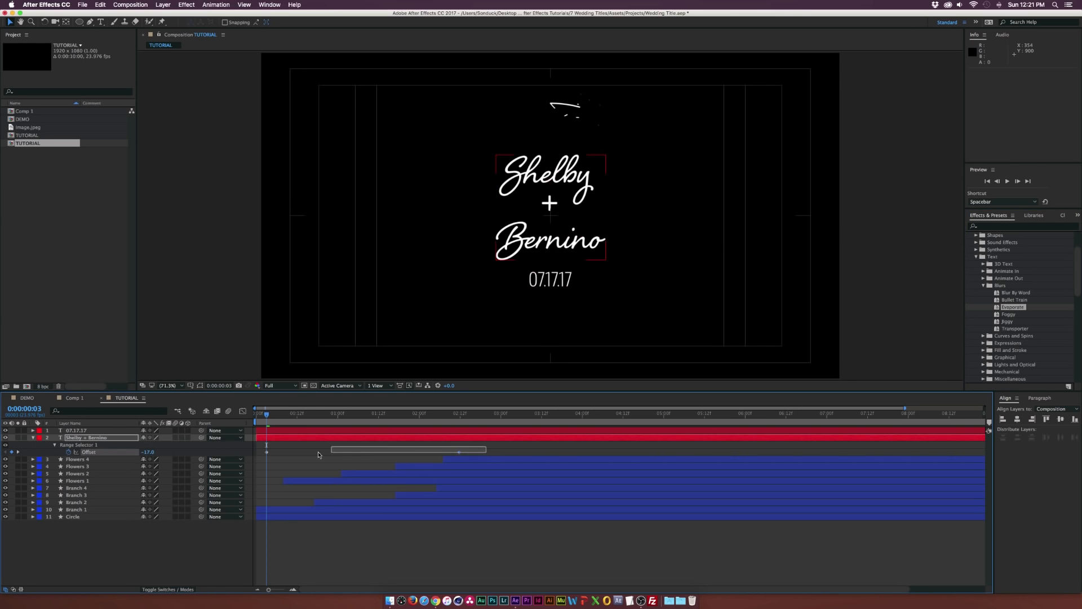
Step: Select the 07.17.17 date layer to give it a fade preset
{"action": "right_click", "coordinate": [266, 452]}
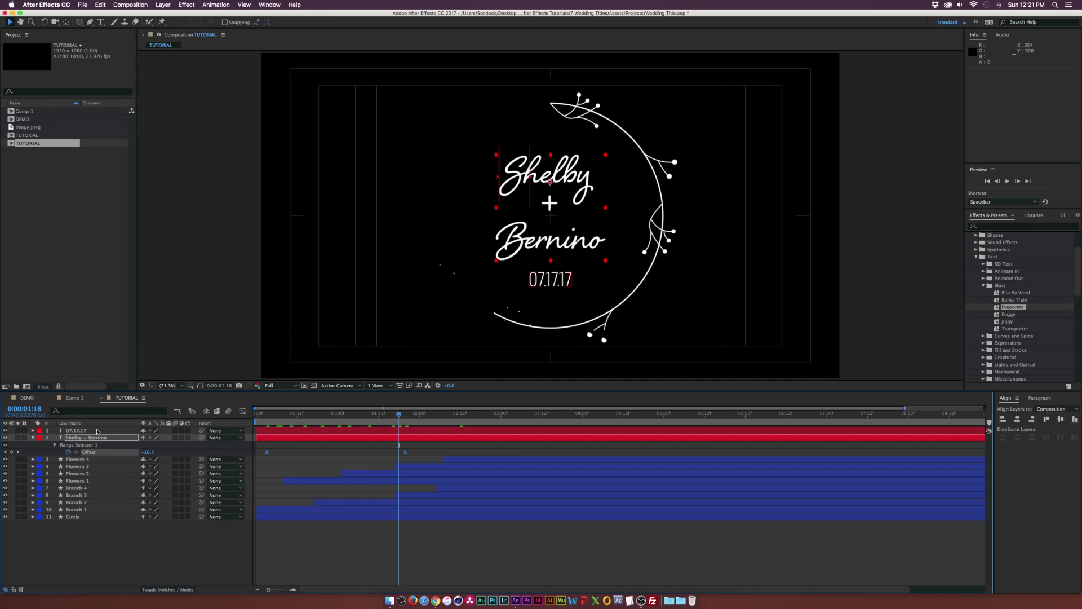
{"action": "left_click", "coordinate": [74, 431]}
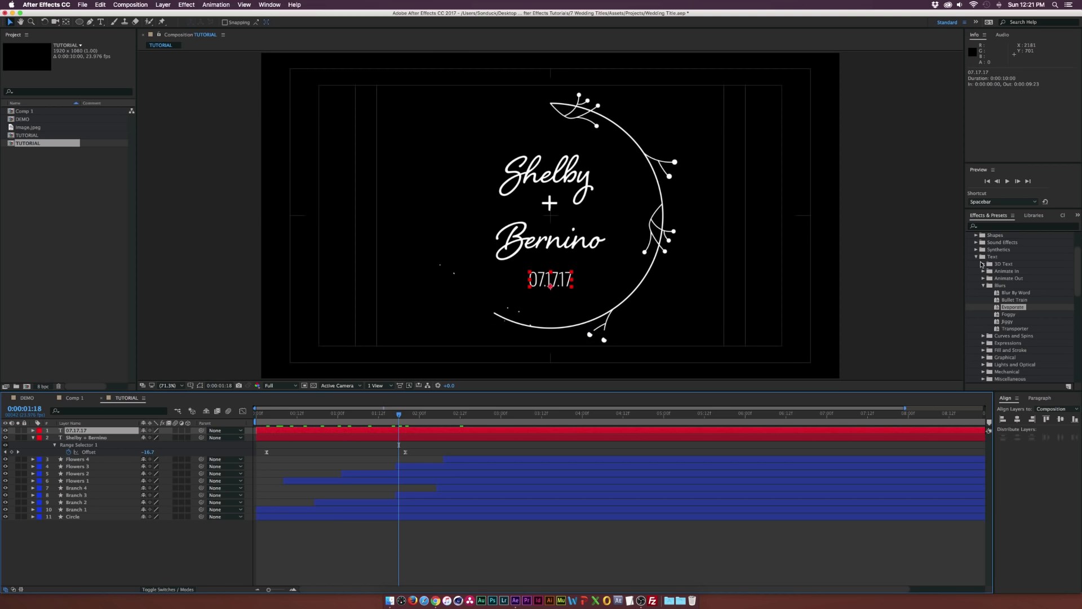
{"action": "scroll", "scroll_direction": "down", "scroll_amount": 3}
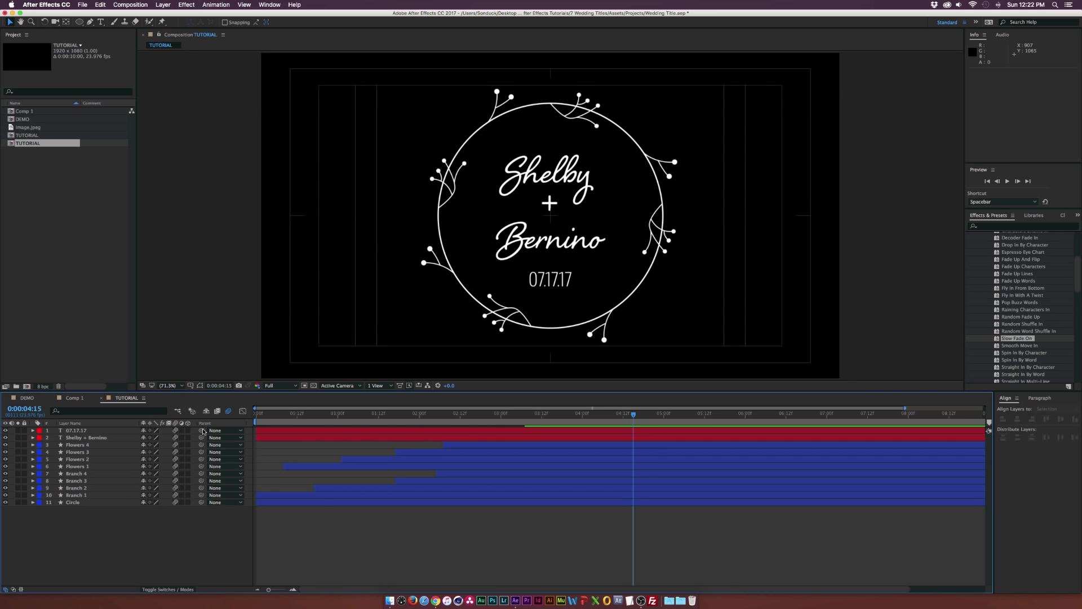
Step: Queue the TUTORIAL composition with QuickTime output using the Apple ProRes 4444 codec
{"action": "left_click", "coordinate": [129, 5]}
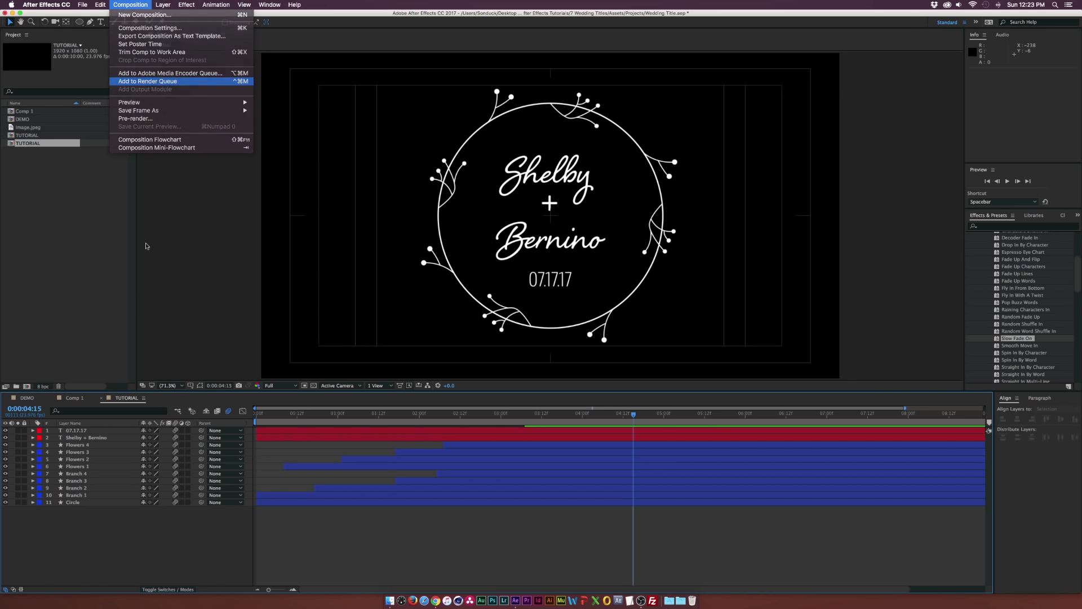
{"action": "left_click", "coordinate": [147, 81]}
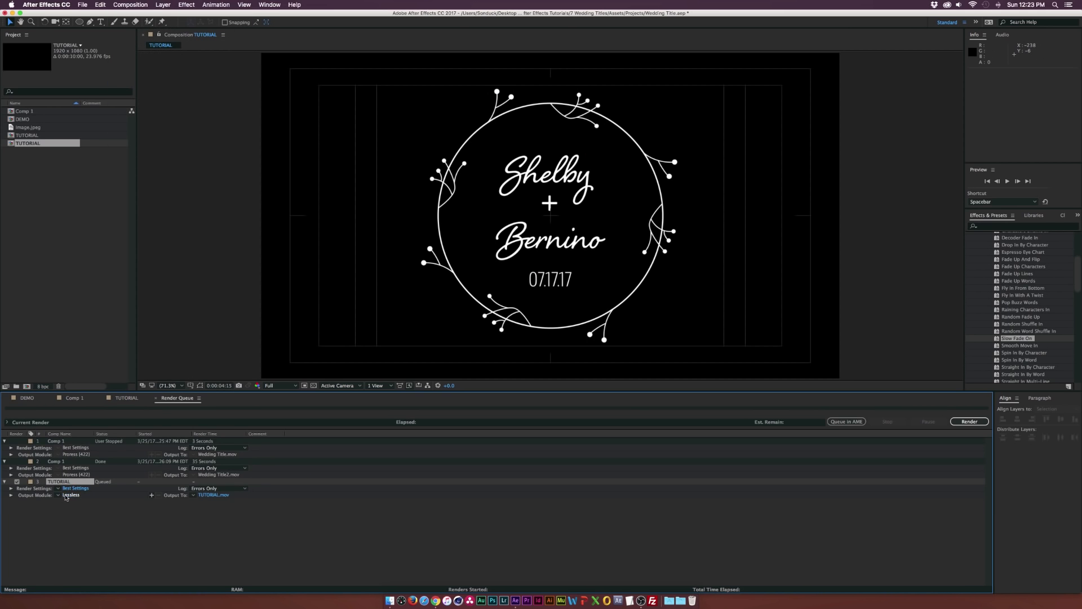
{"action": "left_click", "coordinate": [70, 495]}
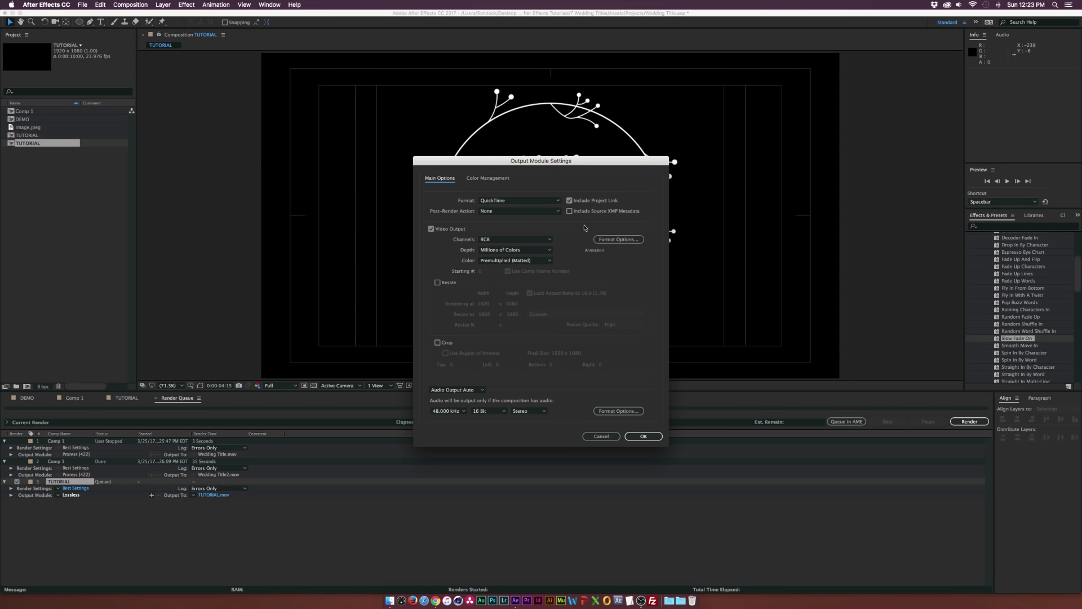
{"action": "left_click", "coordinate": [617, 239]}
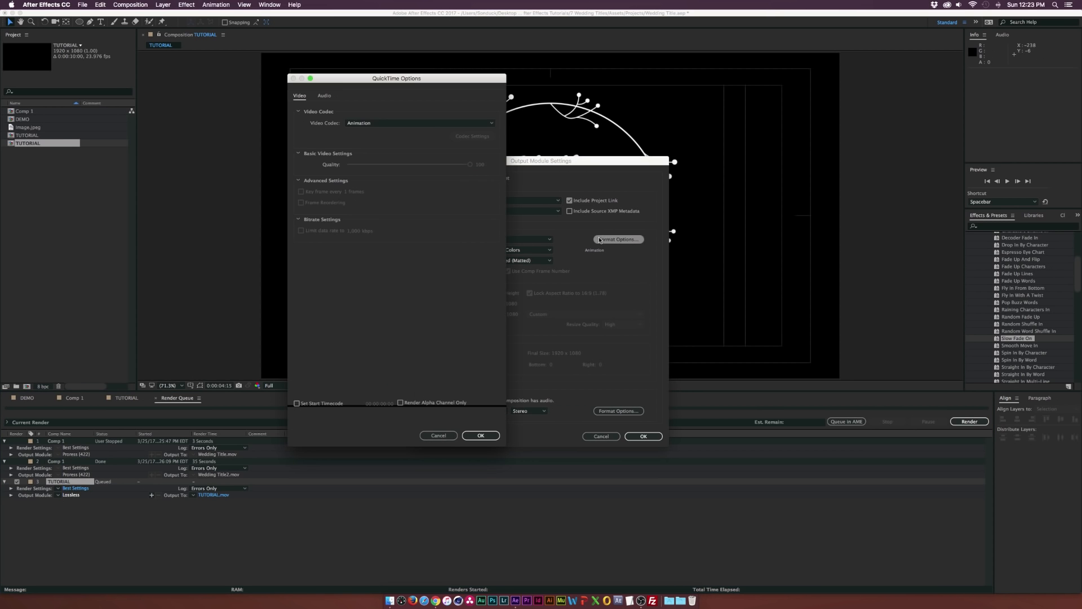
{"action": "left_click", "coordinate": [419, 123]}
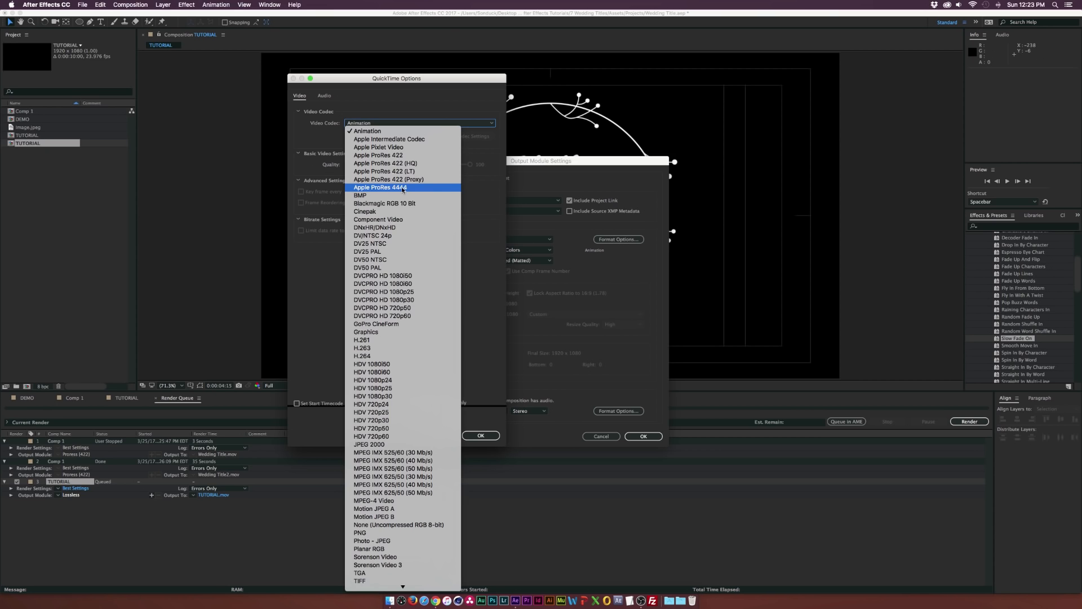
{"action": "left_click", "coordinate": [379, 187]}
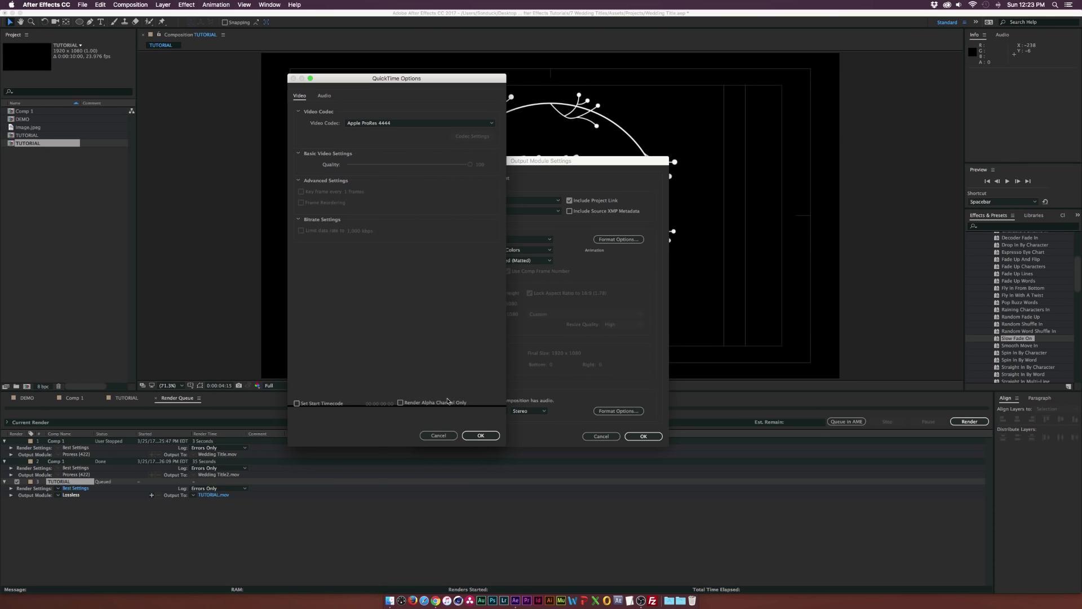
{"action": "mouse_move", "coordinate": [491, 412]}
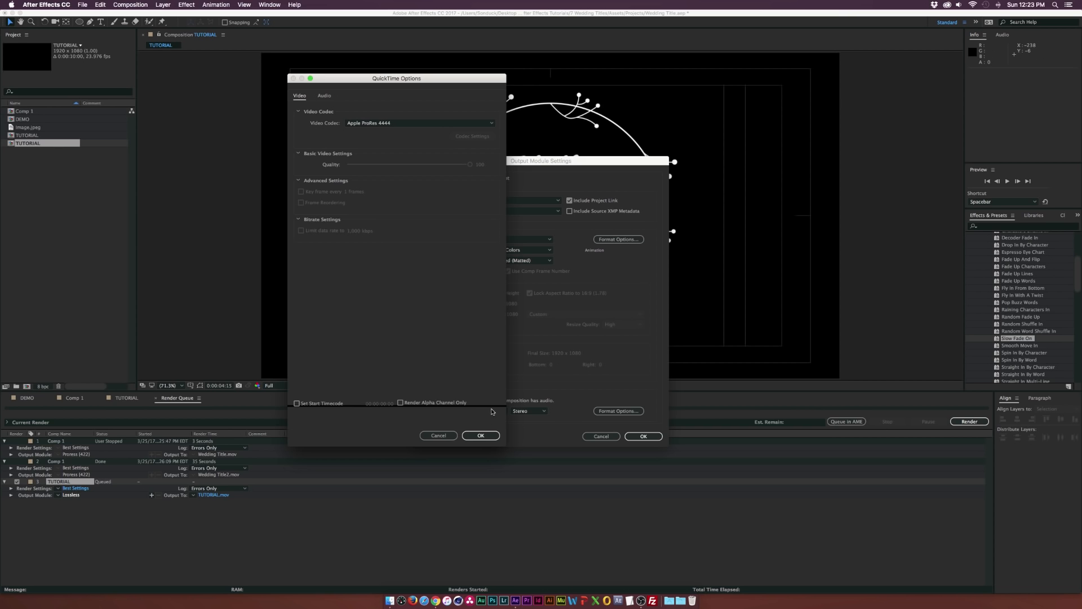
{"action": "left_click", "coordinate": [480, 436]}
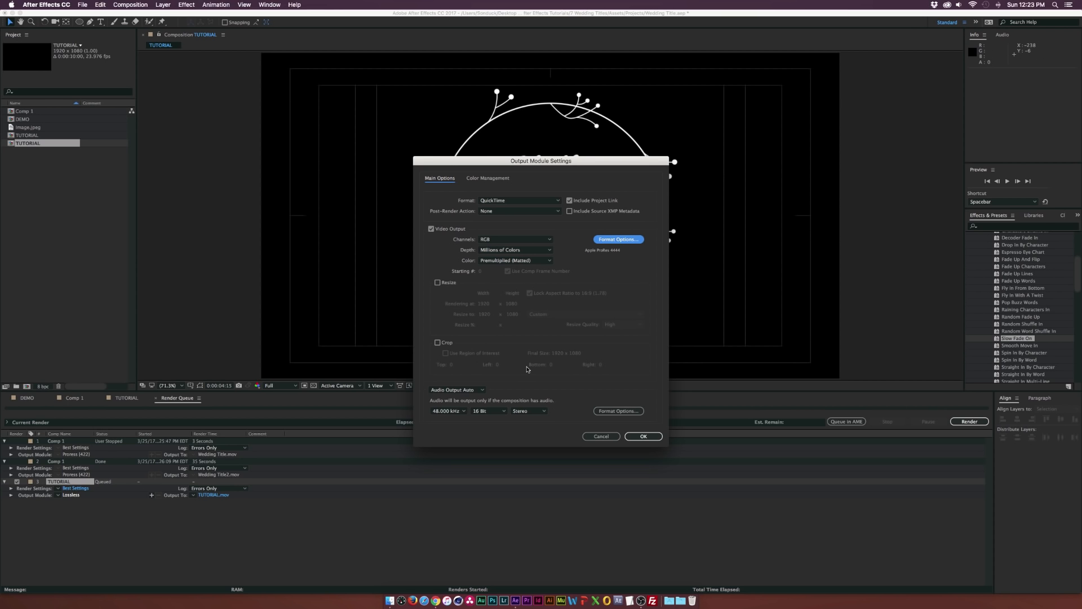
{"action": "mouse_move", "coordinate": [537, 365]}
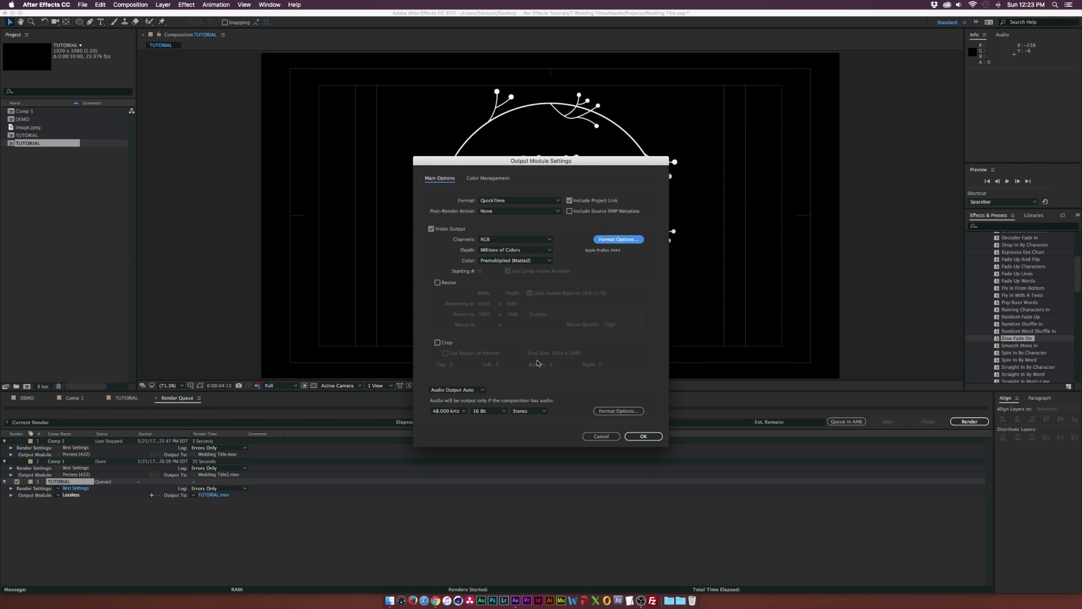